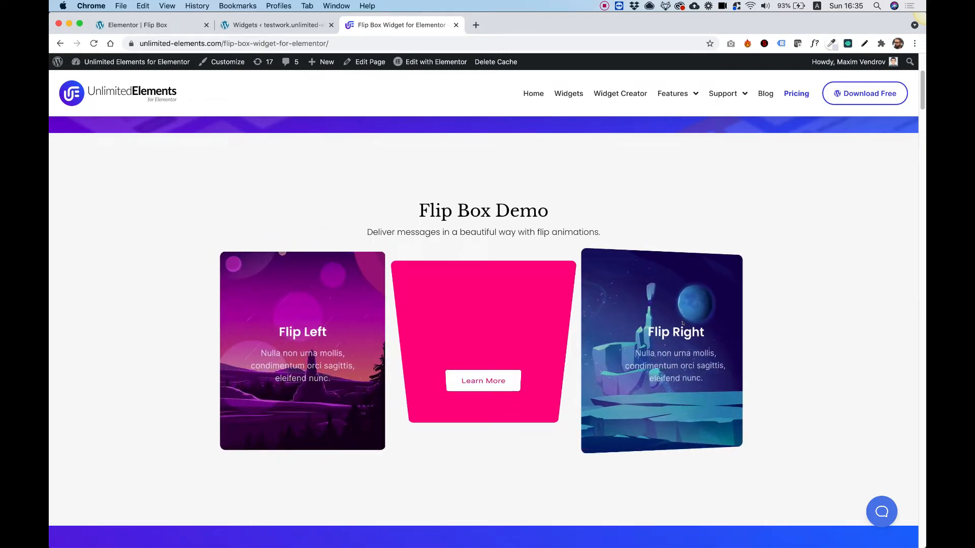
Step: Search the Unlimited Elements library for 'flipbox' and install the Flip Box widget
{"action": "left_click", "coordinate": [456, 25]}
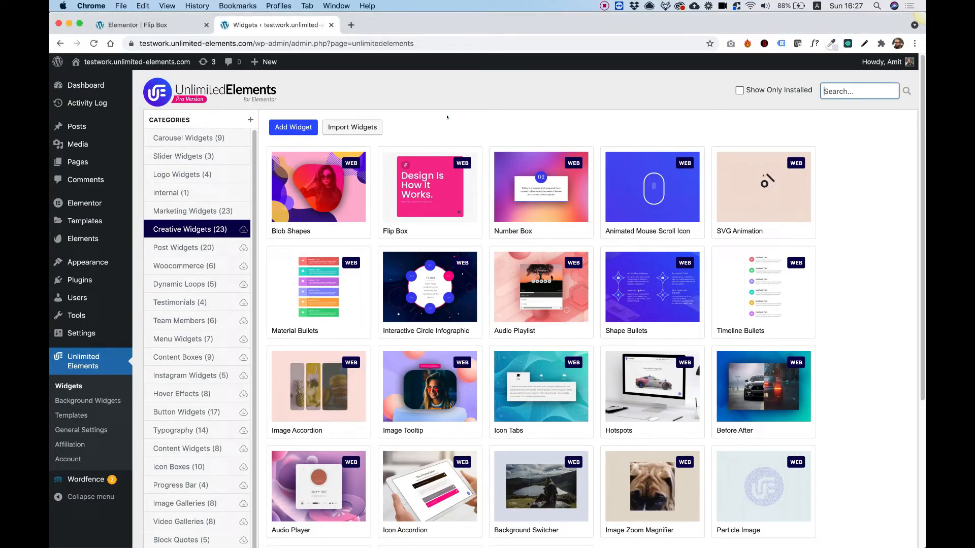
{"action": "mouse_move", "coordinate": [428, 187]}
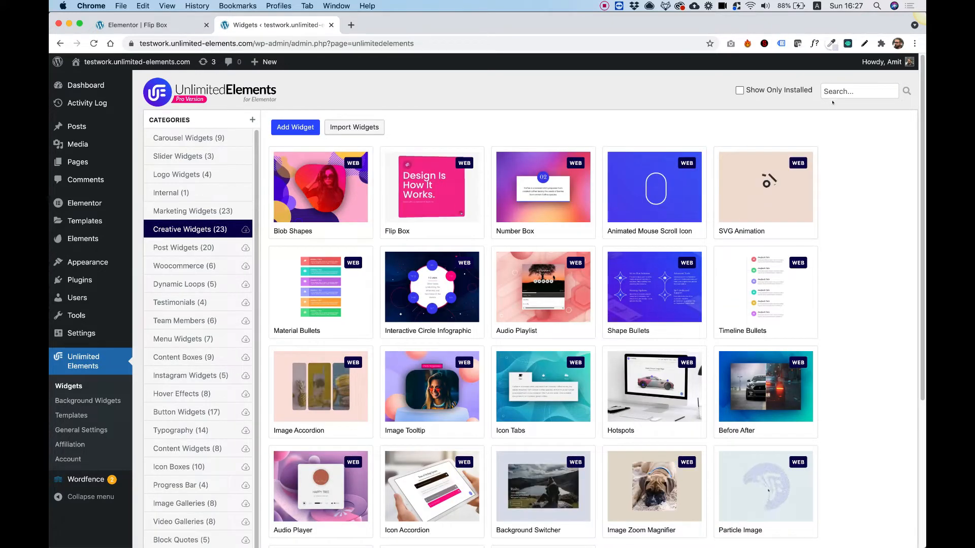
{"action": "left_click", "coordinate": [859, 90]}
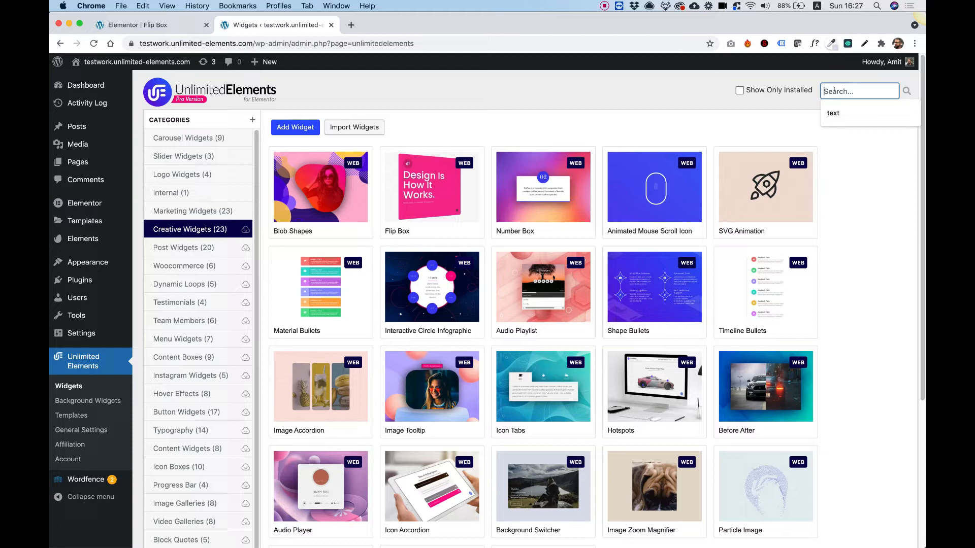
{"action": "type", "text": "flipbox"}
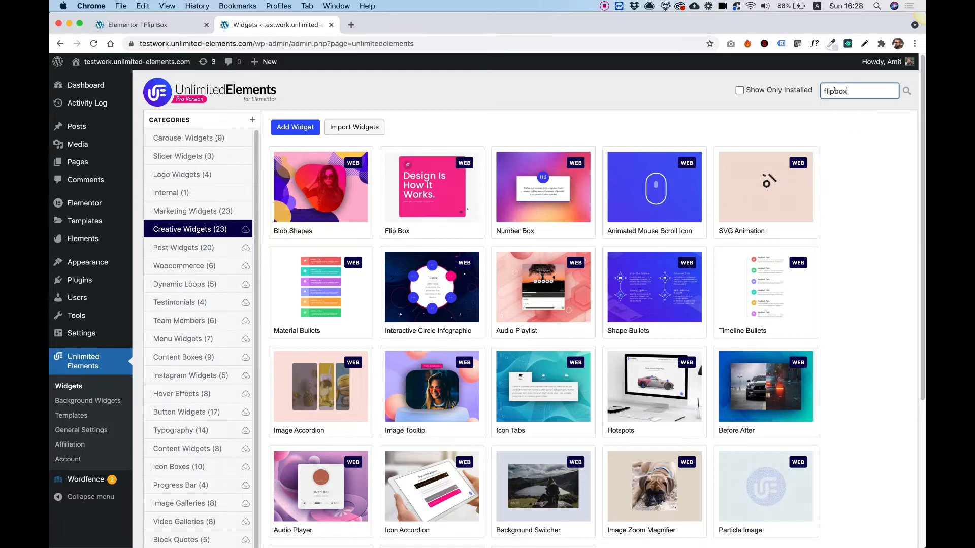
{"action": "key", "text": "Return"}
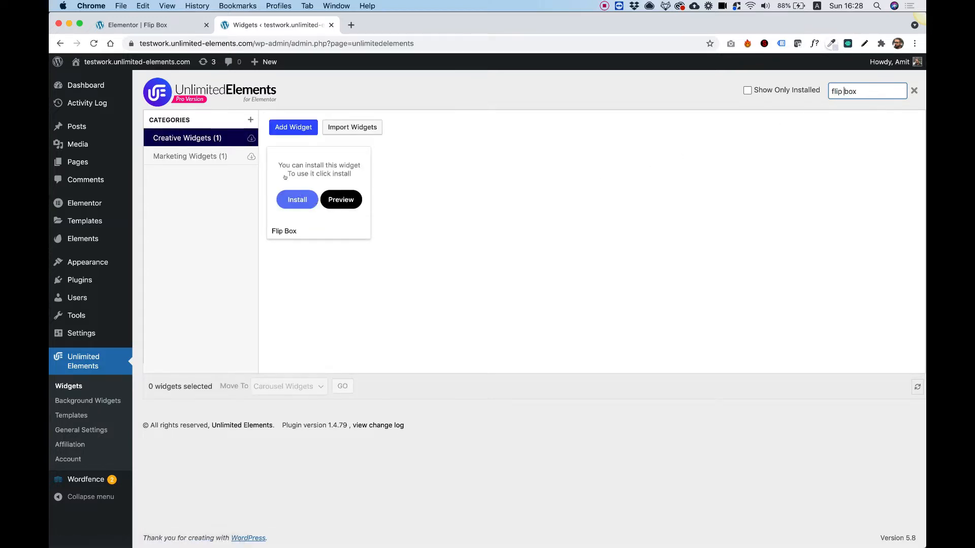
{"action": "left_click", "coordinate": [296, 200]}
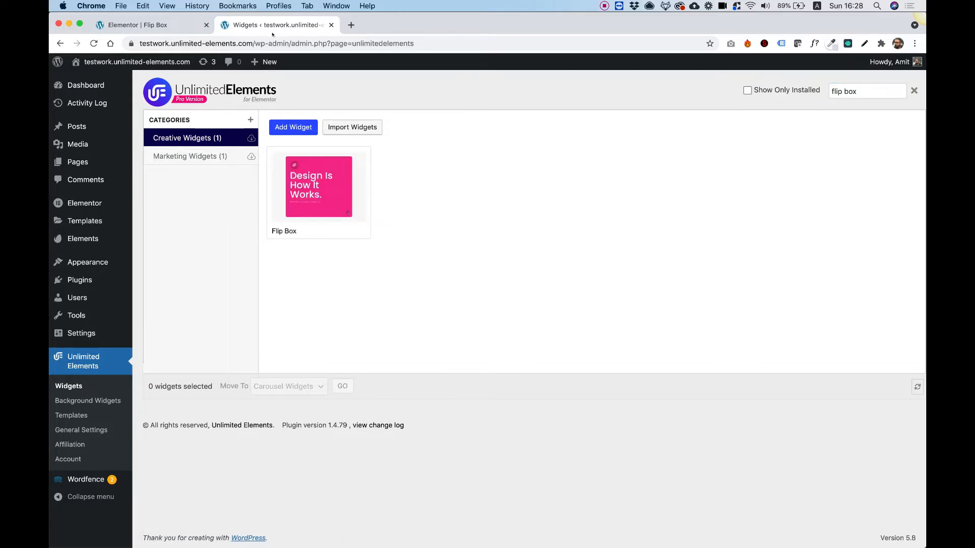
Step: Return to the Elementor editor and search the Elements panel for 'flip'
{"action": "left_click", "coordinate": [149, 25]}
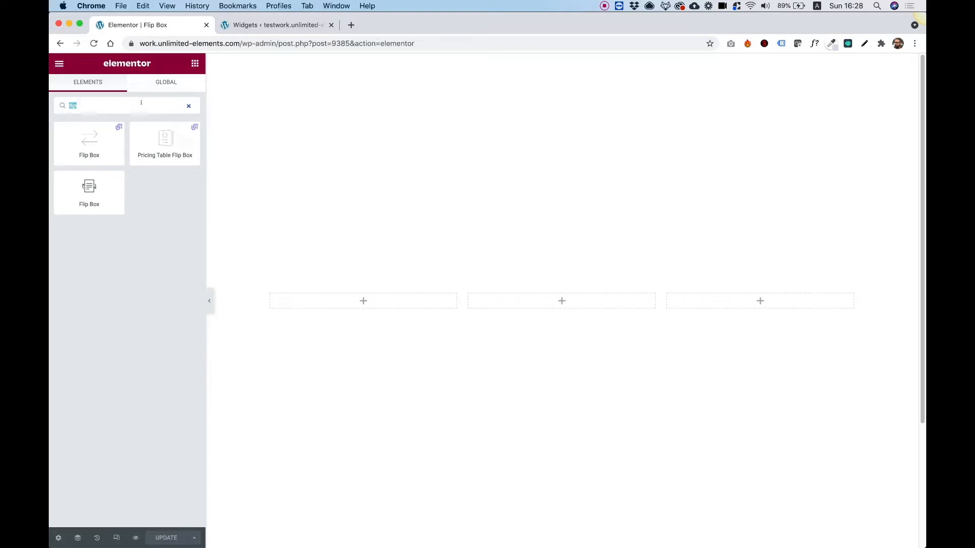
{"action": "left_click", "coordinate": [189, 105]}
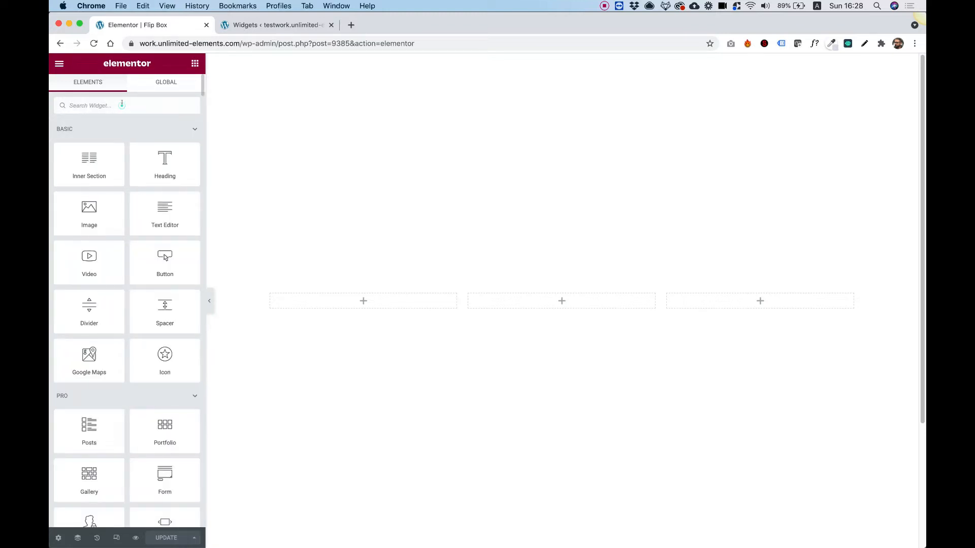
{"action": "type", "text": "flip"}
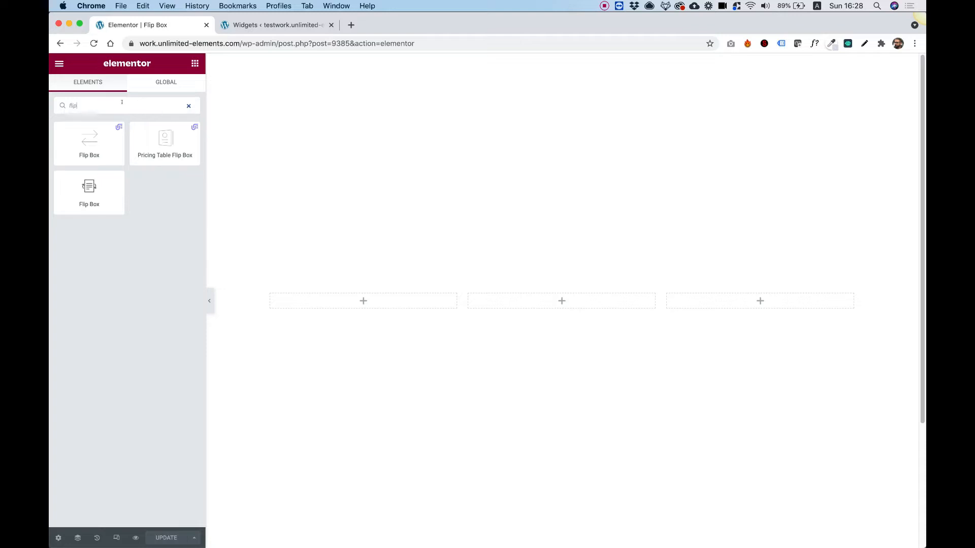
{"action": "mouse_move", "coordinate": [89, 140]}
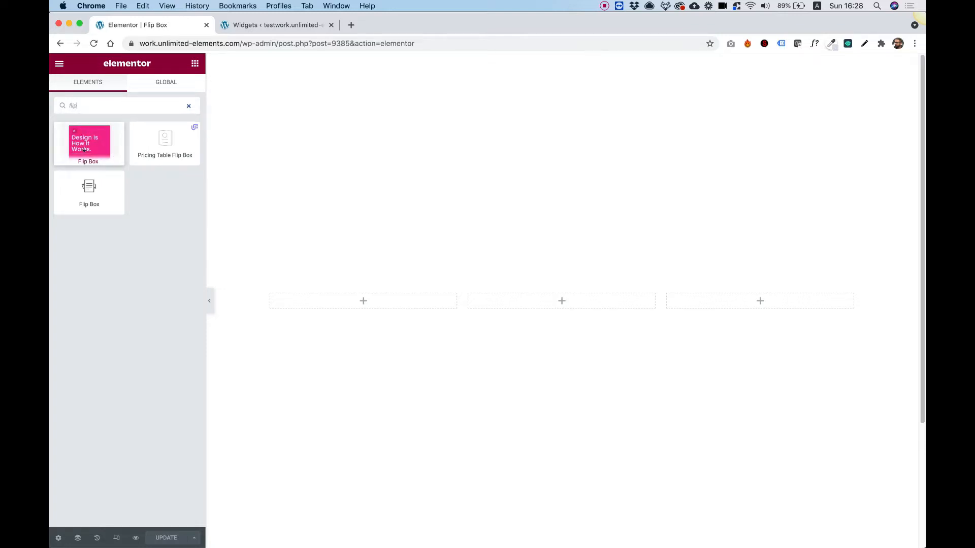
{"action": "mouse_move", "coordinate": [88, 141]}
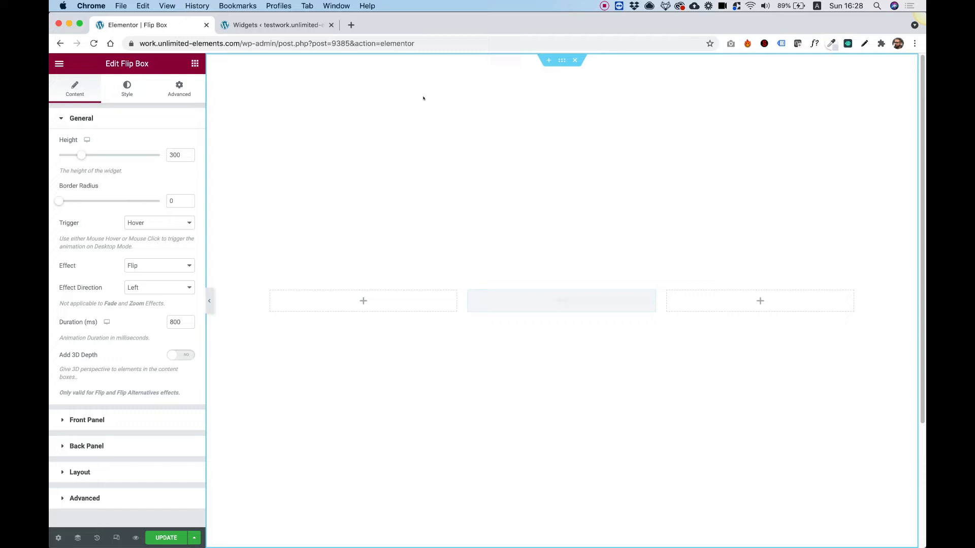
{"action": "left_click", "coordinate": [560, 300]}
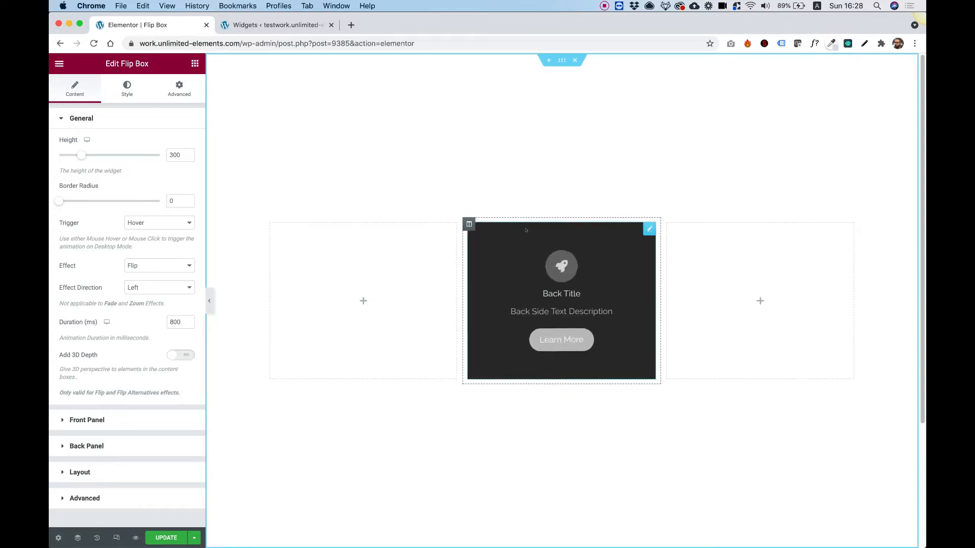
{"action": "mouse_move", "coordinate": [534, 170]}
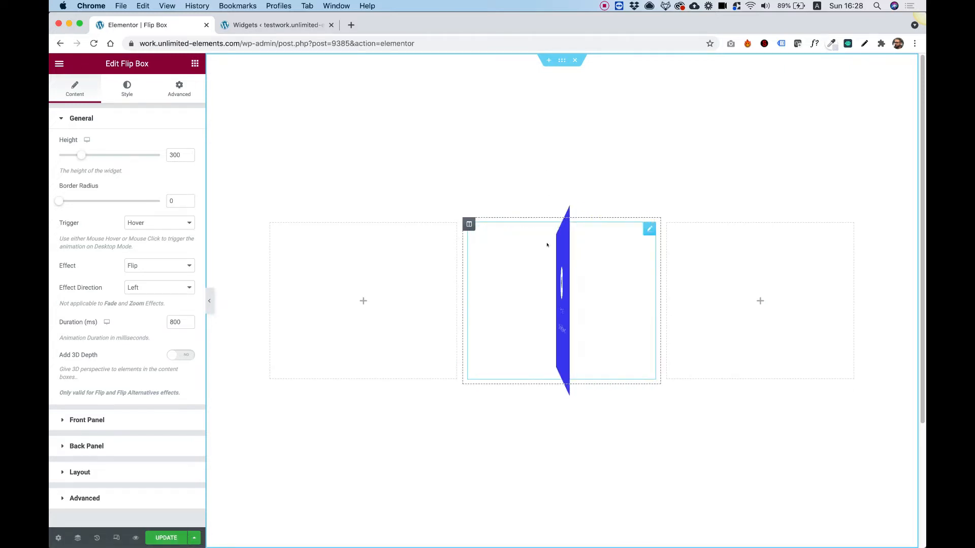
{"action": "mouse_move", "coordinate": [456, 115]}
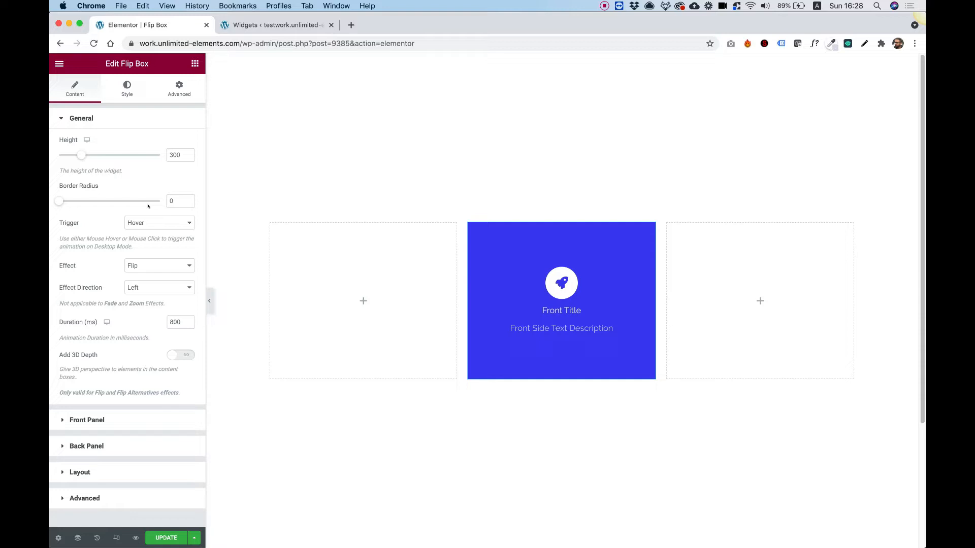
{"action": "left_click", "coordinate": [158, 222]}
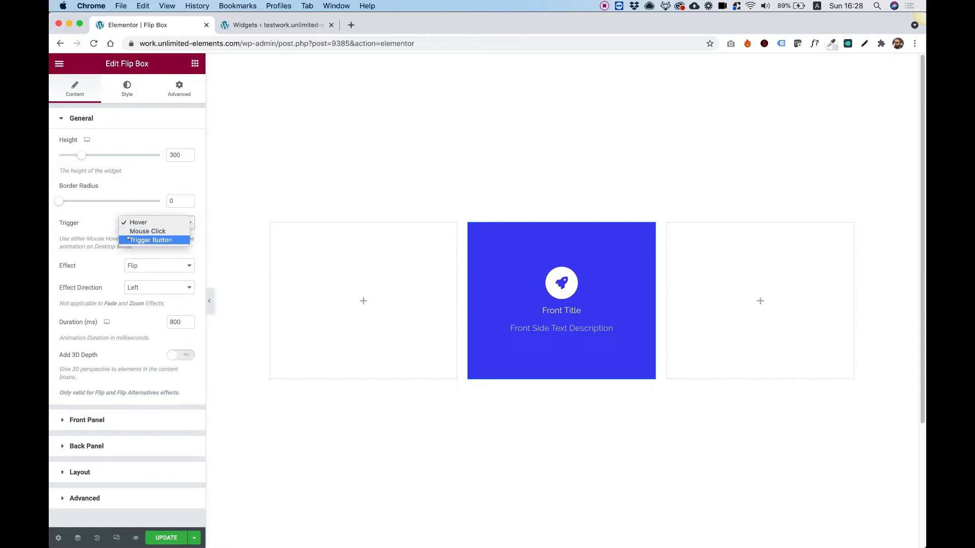
{"action": "left_click", "coordinate": [137, 223]}
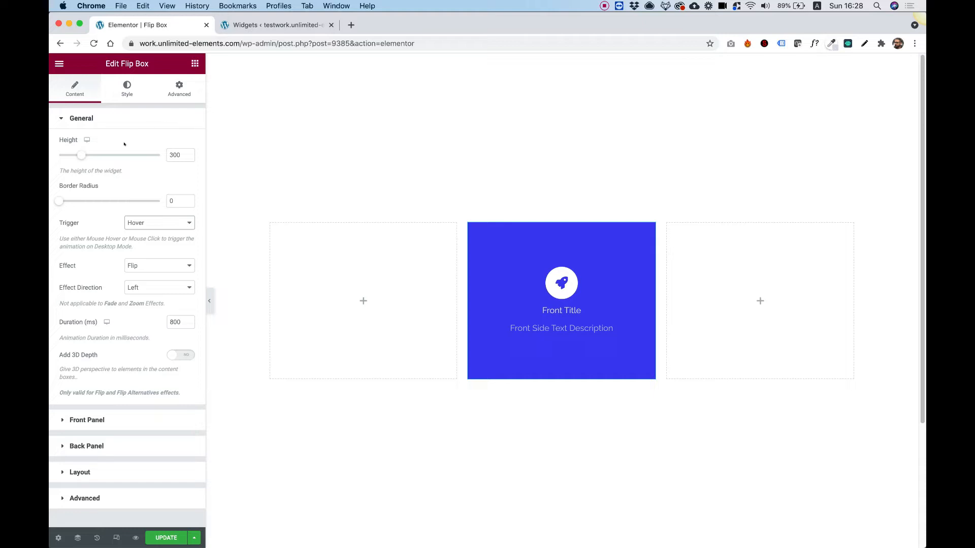
Step: Raise the flip box height to 390 and set Trigger to Mouse Click, testing the flip
{"action": "left_click_drag", "start_coordinate": [81, 155], "coordinate": [93, 155]}
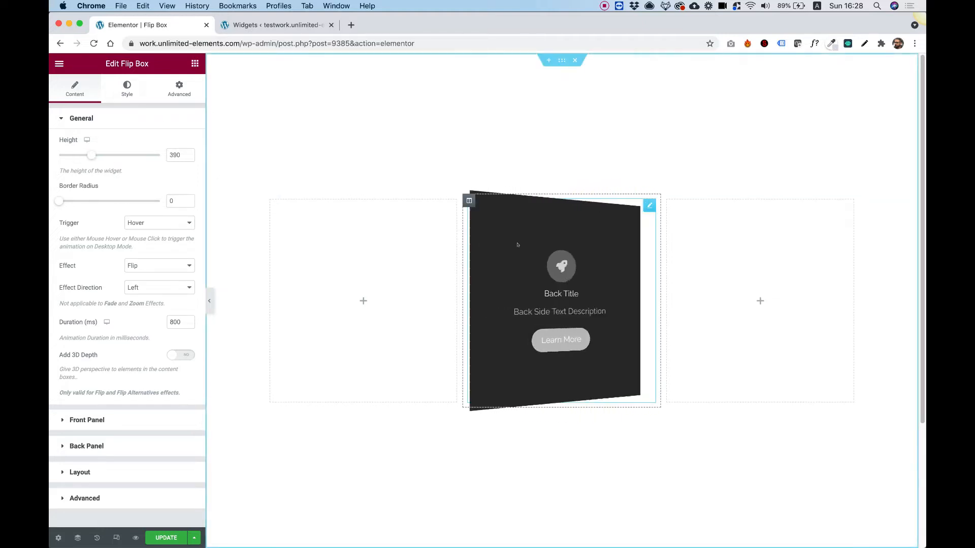
{"action": "mouse_move", "coordinate": [120, 175]}
{"action": "type", "text": "20"}
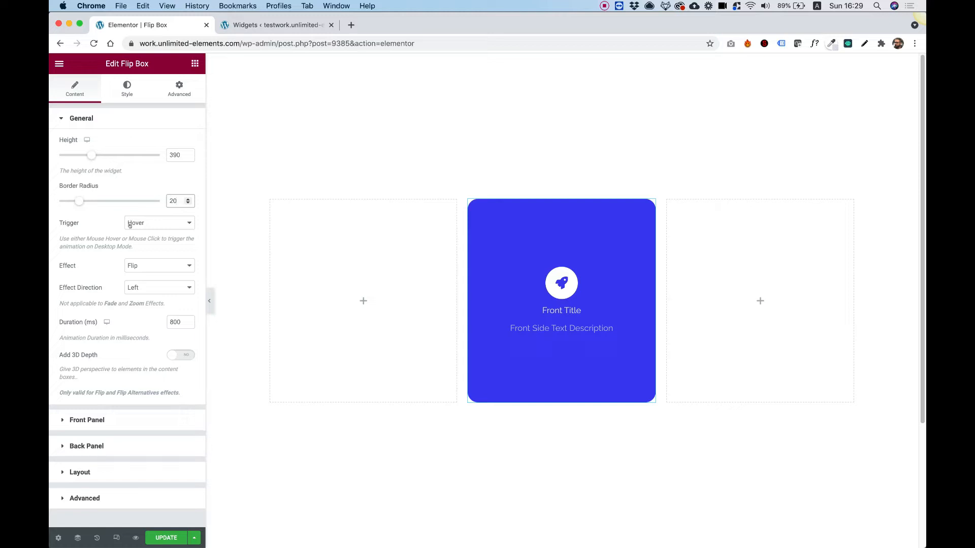
{"action": "left_click", "coordinate": [159, 222]}
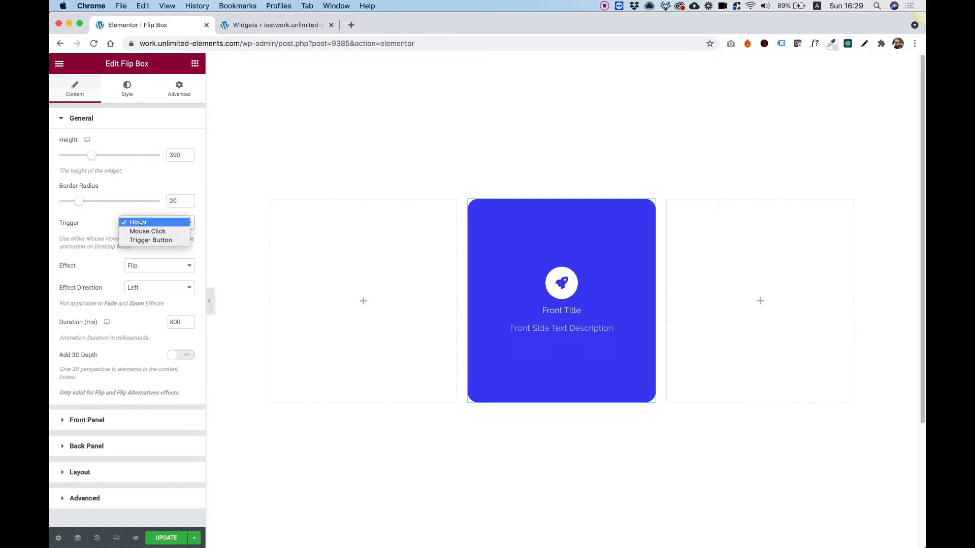
{"action": "left_click", "coordinate": [147, 232]}
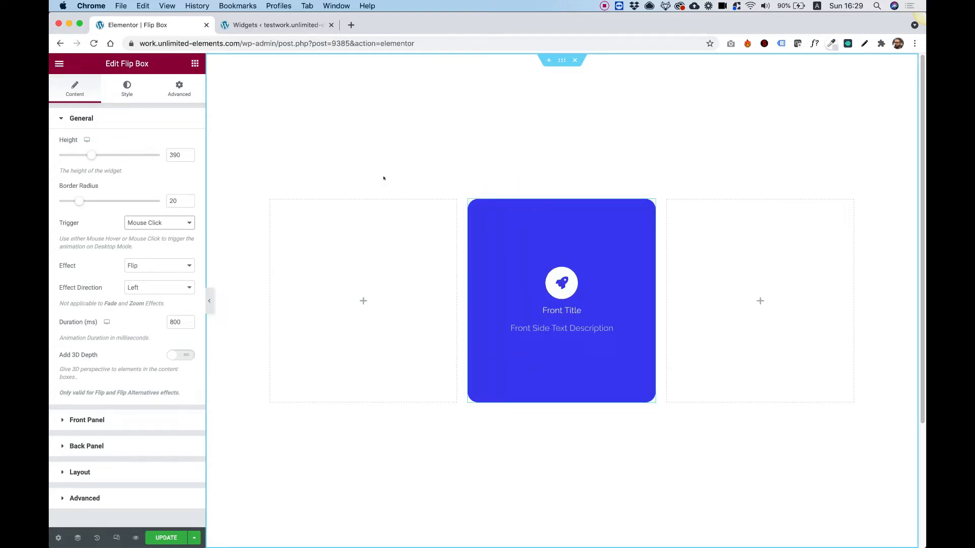
{"action": "left_click", "coordinate": [560, 301]}
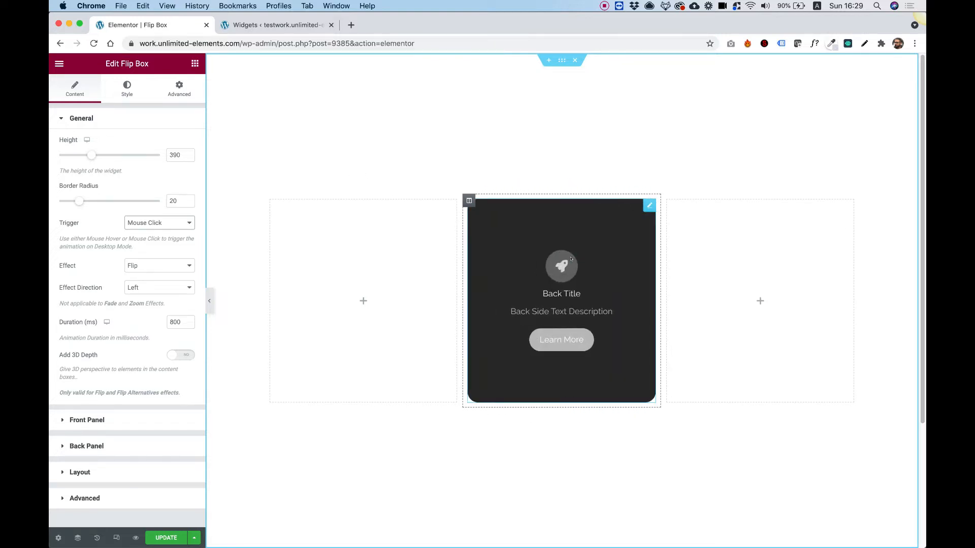
{"action": "left_click", "coordinate": [560, 299]}
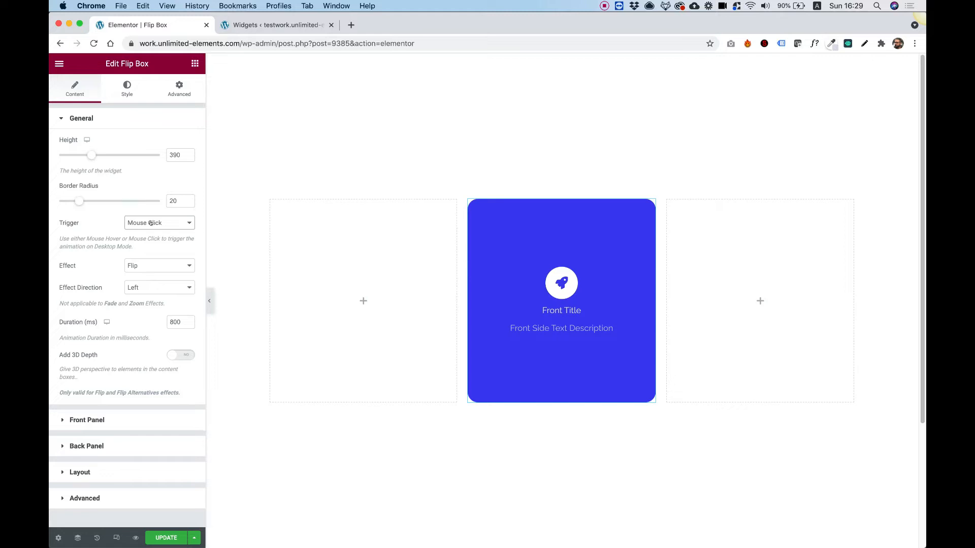
{"action": "left_click", "coordinate": [158, 222]}
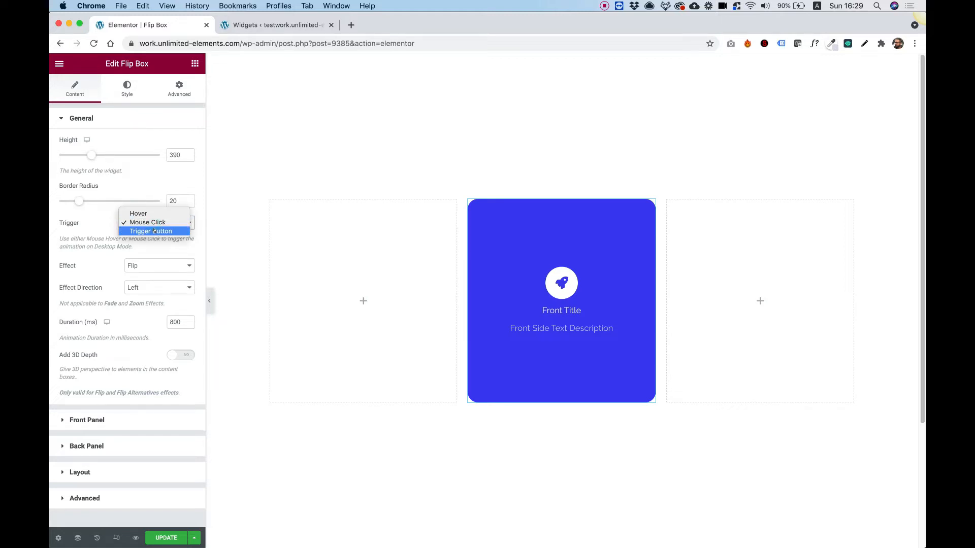
Step: Set Trigger to Trigger Button and flip the card with its new button
{"action": "left_click", "coordinate": [150, 231]}
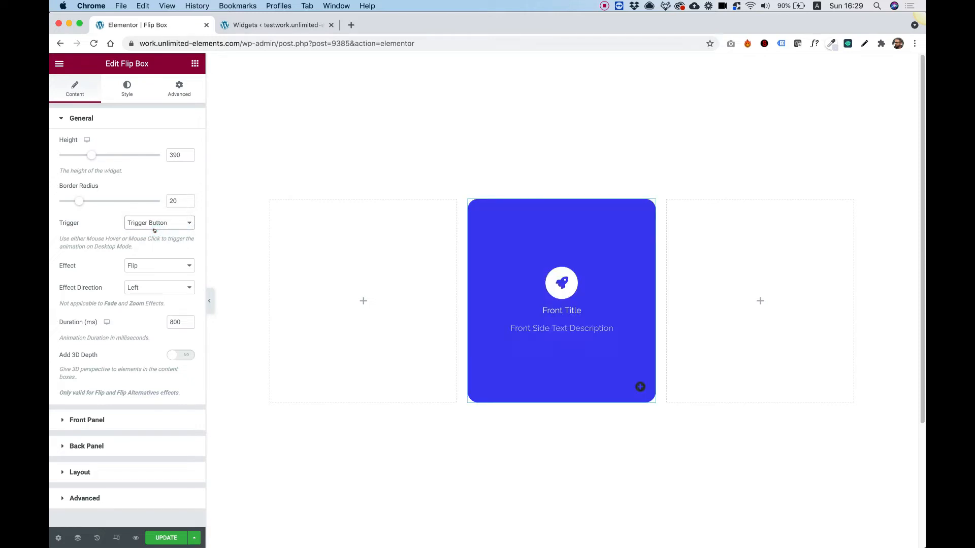
{"action": "left_click", "coordinate": [561, 300]}
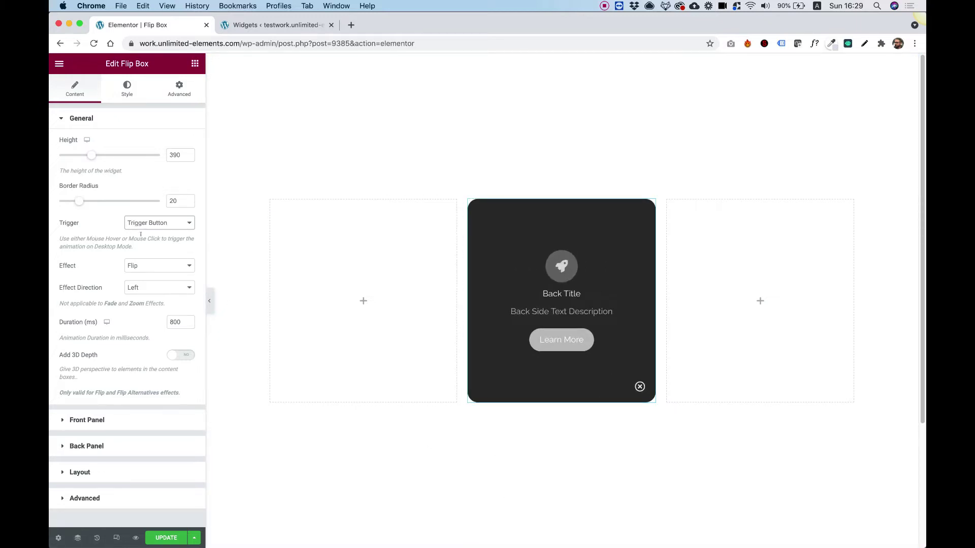
{"action": "mouse_move", "coordinate": [93, 268]}
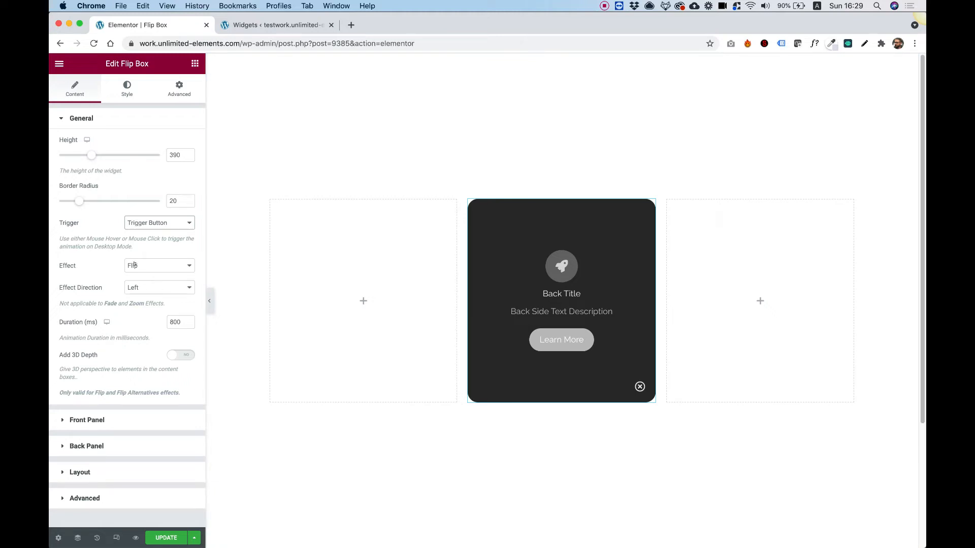
Step: Try the Zoom In effect, then switch the Effect to Push and preview it
{"action": "left_click", "coordinate": [159, 265]}
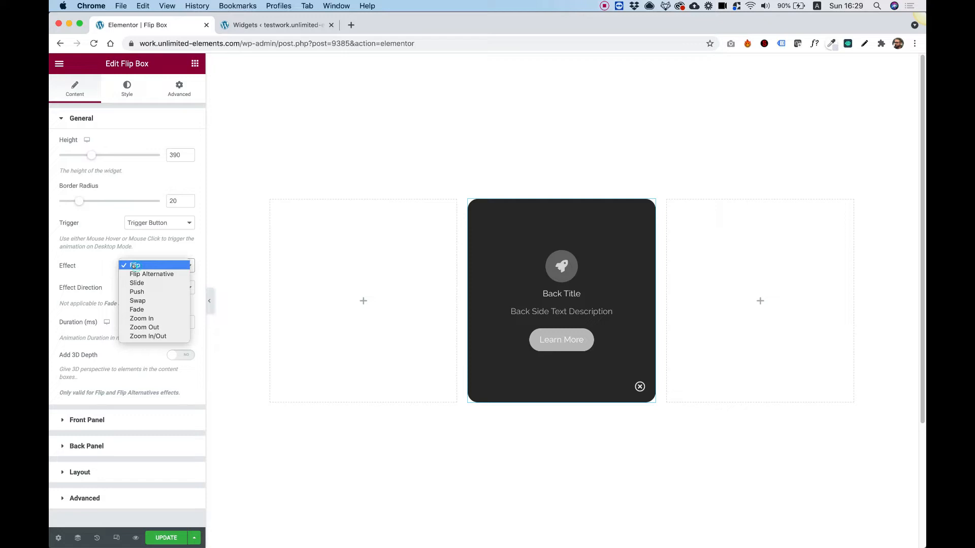
{"action": "mouse_move", "coordinate": [142, 318]}
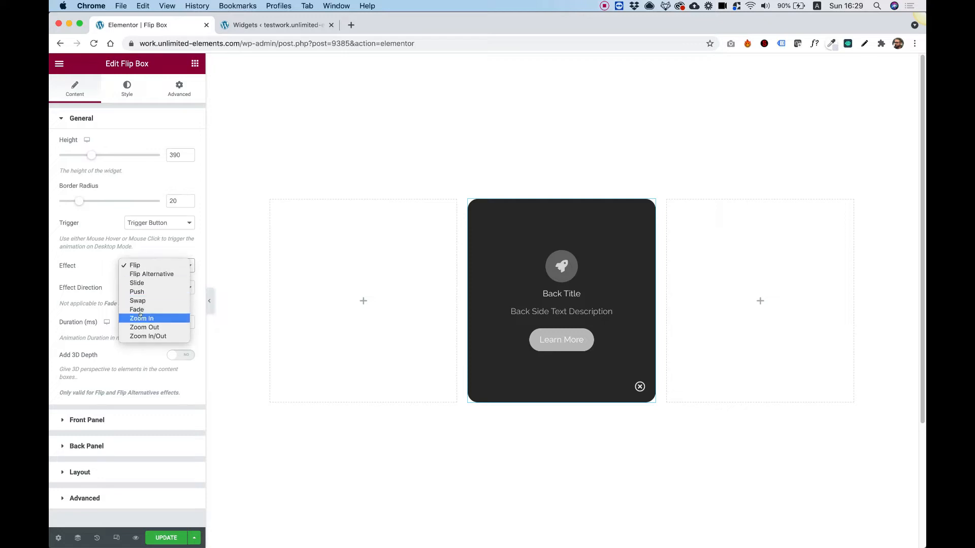
{"action": "left_click", "coordinate": [141, 317]}
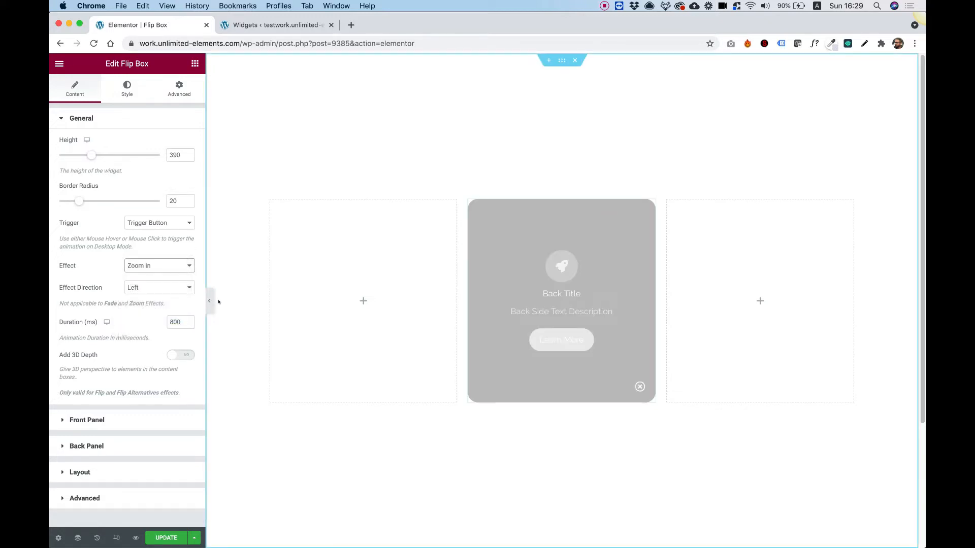
{"action": "left_click", "coordinate": [639, 387]}
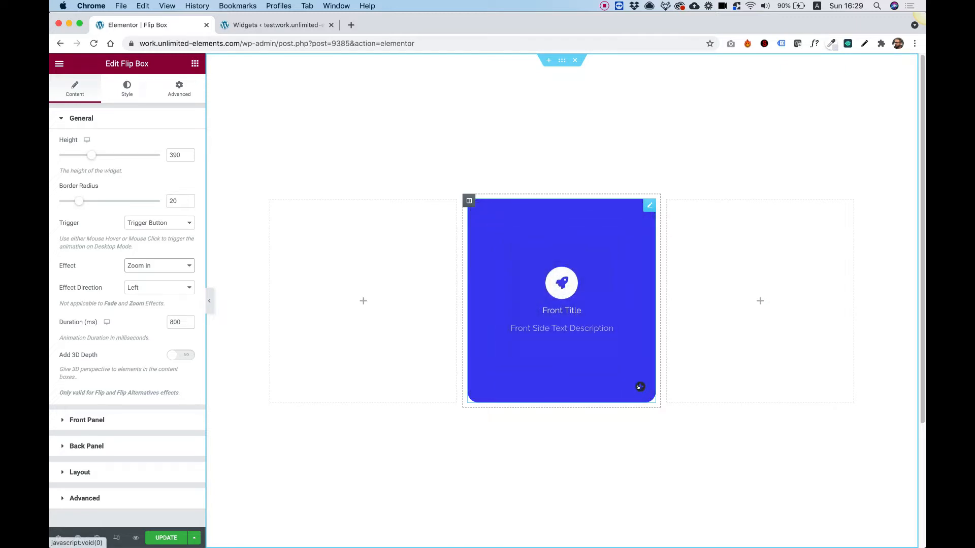
{"action": "left_click", "coordinate": [159, 265]}
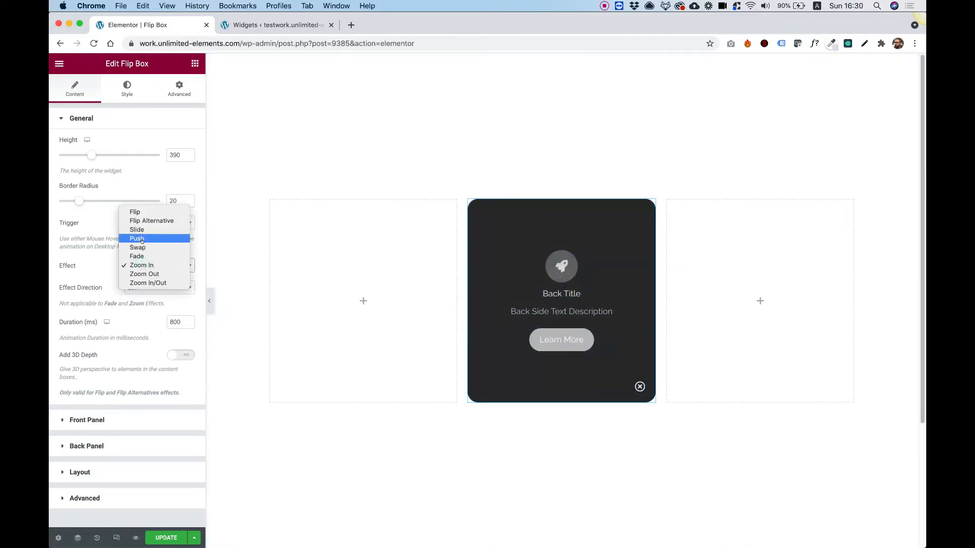
{"action": "left_click", "coordinate": [136, 237]}
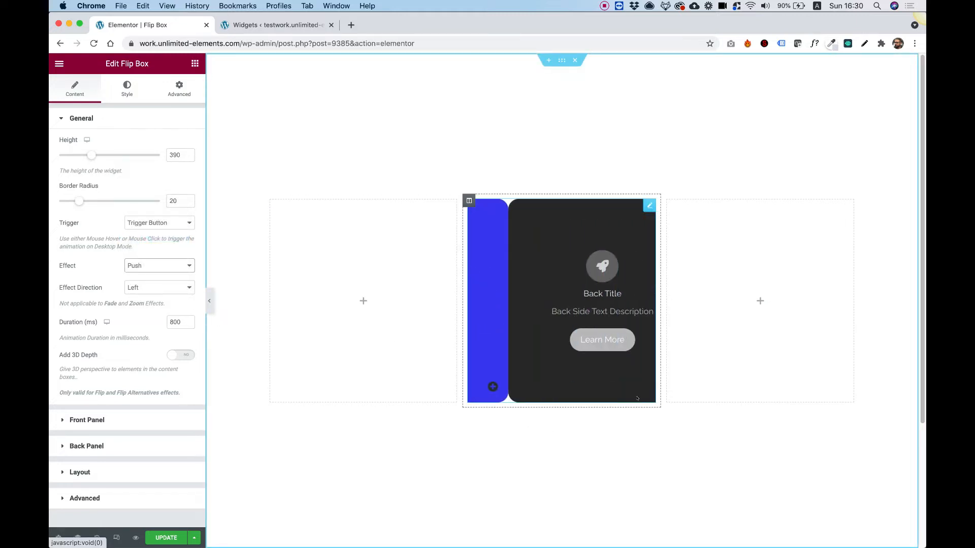
{"action": "left_click", "coordinate": [639, 387]}
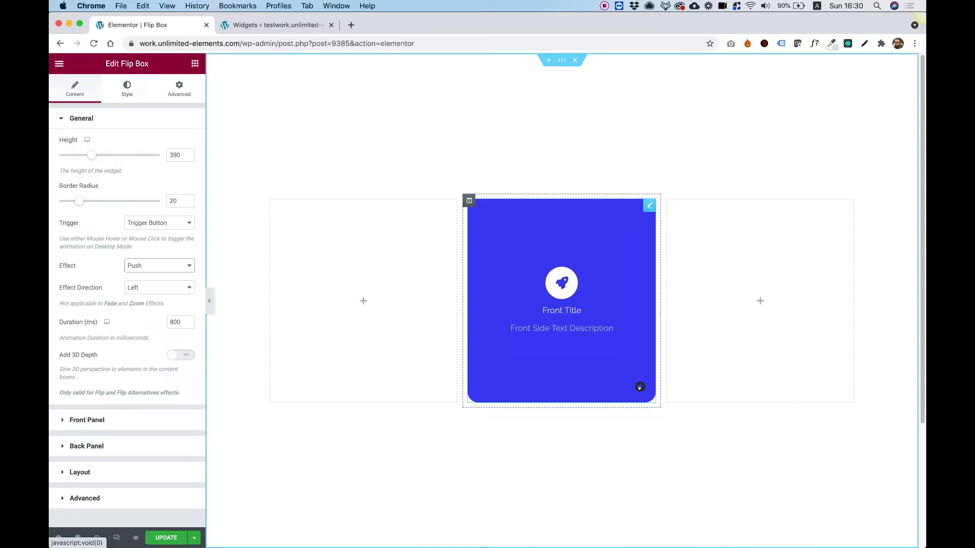
{"action": "left_click", "coordinate": [640, 386]}
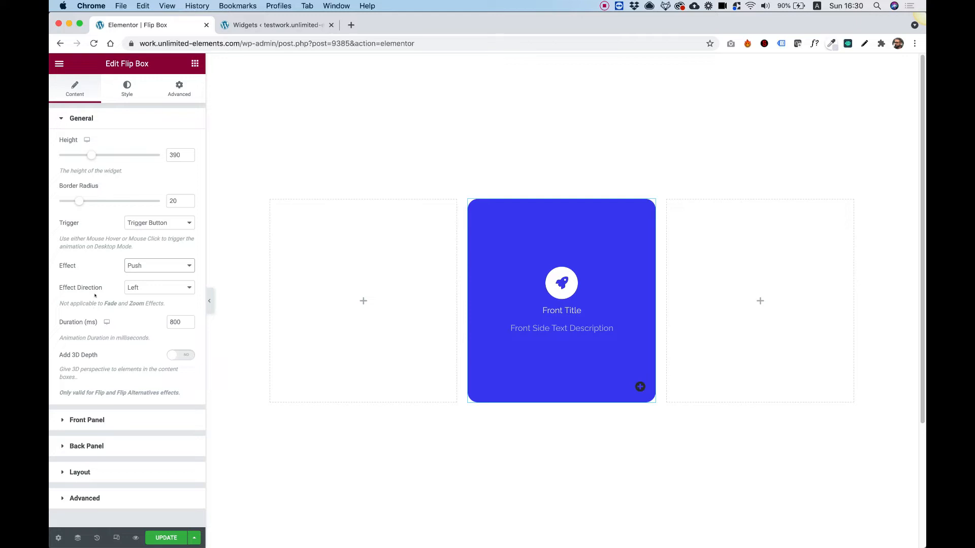
Step: Set Effect Direction to Up and preview the upward push
{"action": "left_click", "coordinate": [159, 288]}
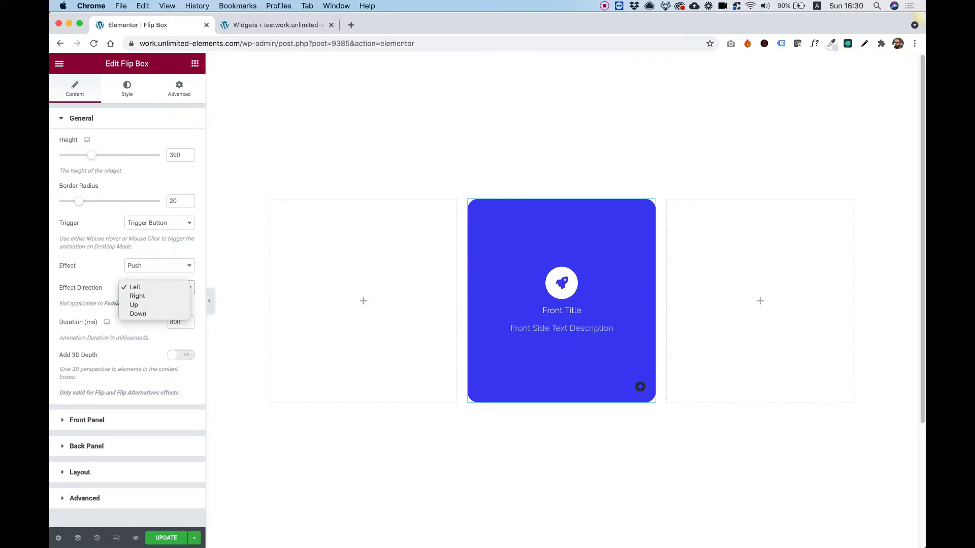
{"action": "left_click", "coordinate": [134, 305]}
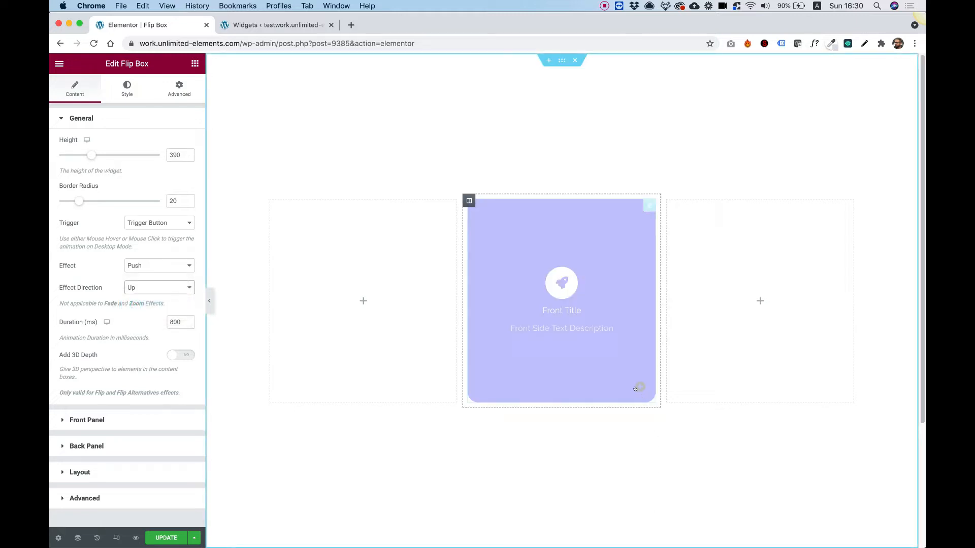
{"action": "left_click", "coordinate": [640, 387]}
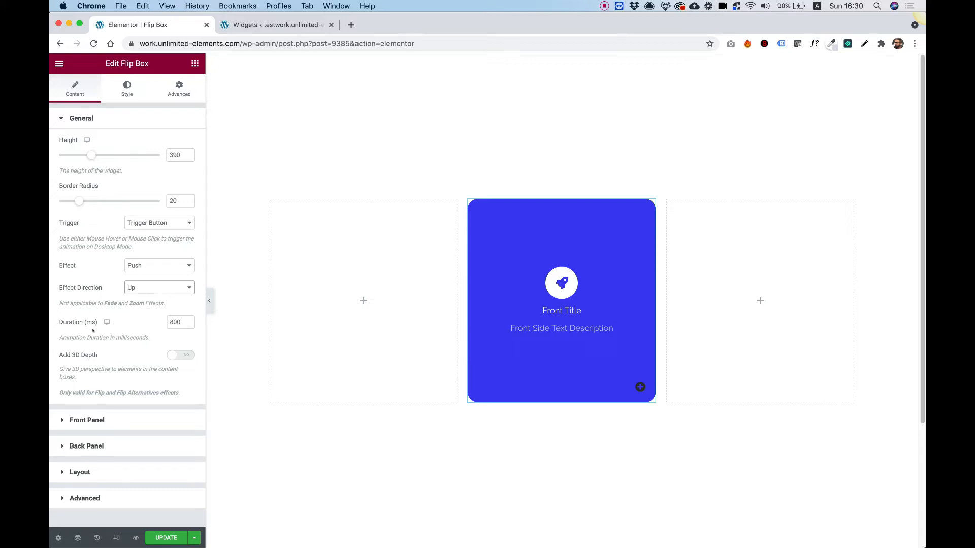
Step: Change Duration from 800 to 400 ms and preview the faster flip
{"action": "left_click", "coordinate": [188, 324]}
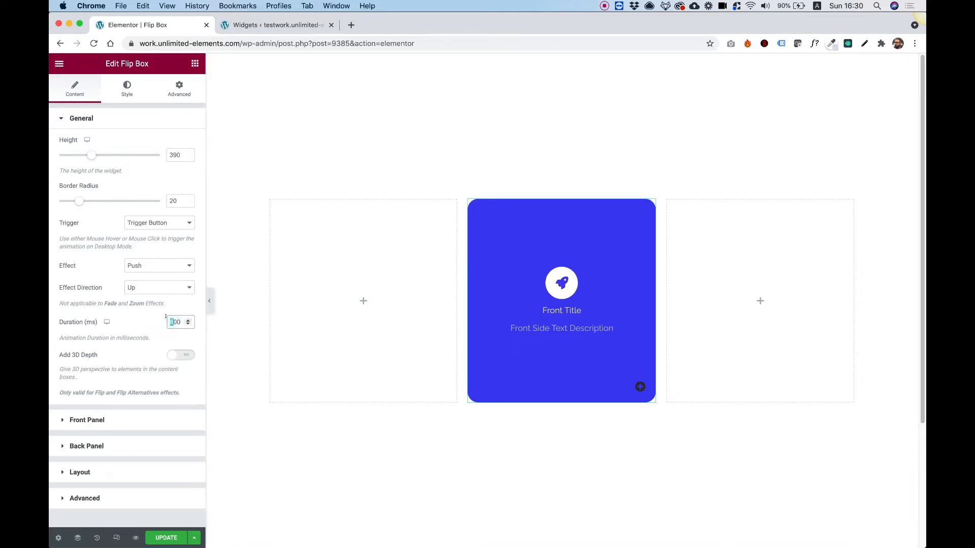
{"action": "left_click", "coordinate": [186, 320]}
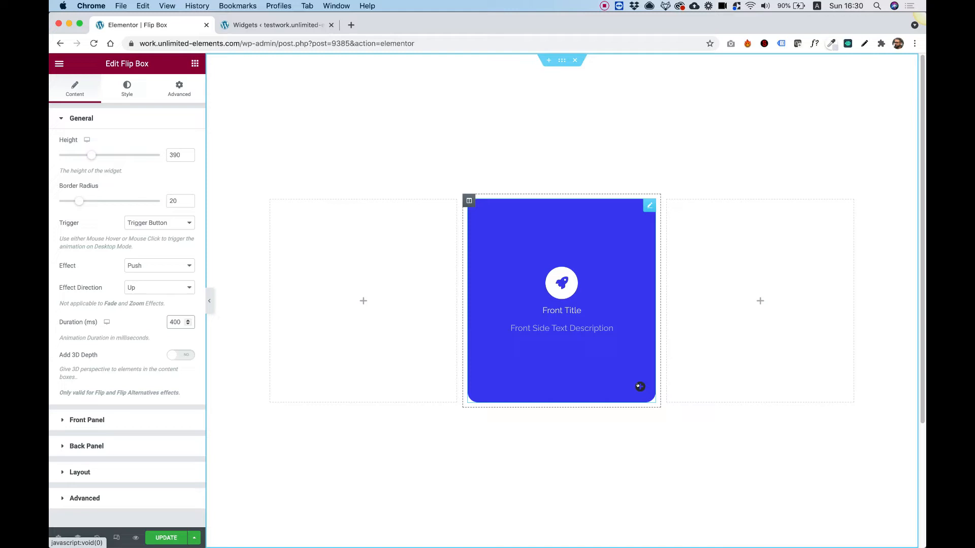
{"action": "left_click", "coordinate": [639, 386]}
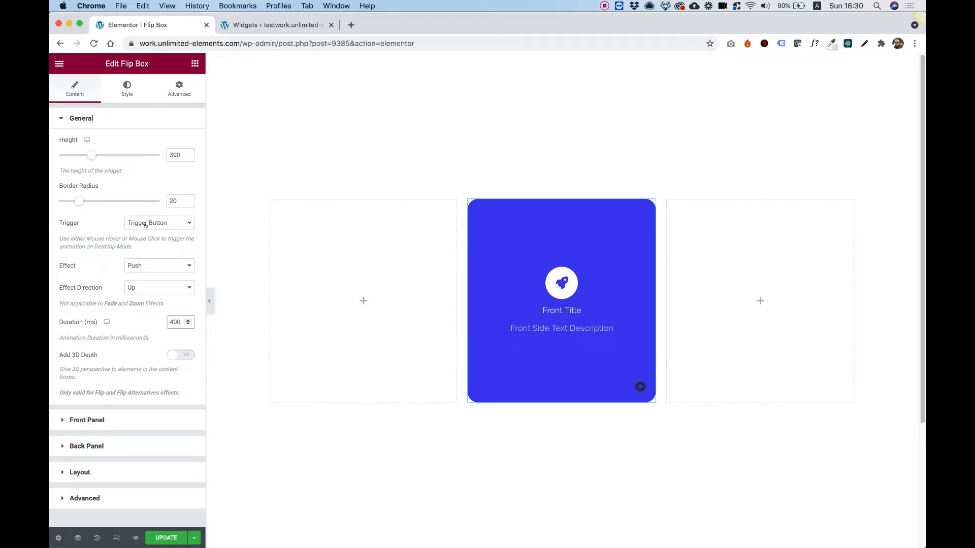
Step: Set Effect to Flip Alternative with Add 3D Depth on and preview it
{"action": "left_click", "coordinate": [158, 265]}
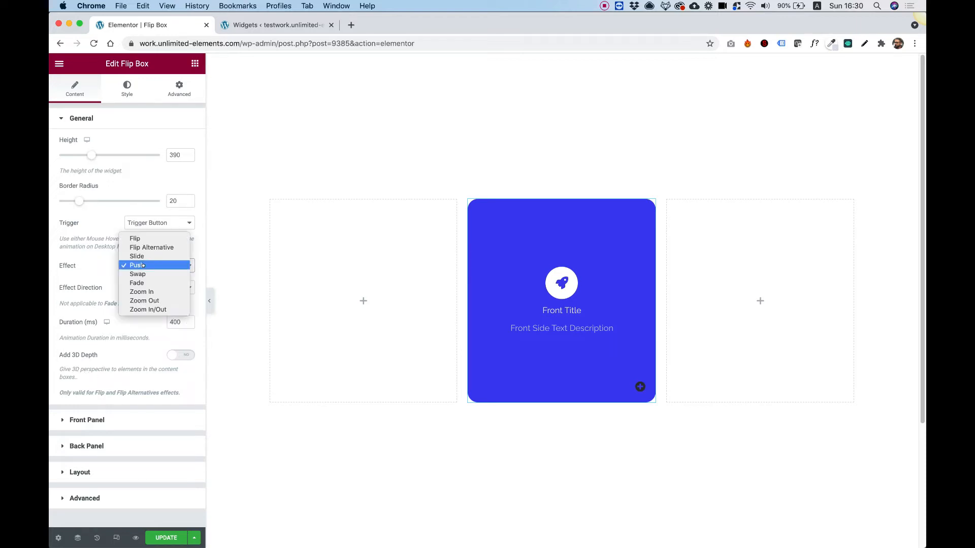
{"action": "mouse_move", "coordinate": [151, 247]}
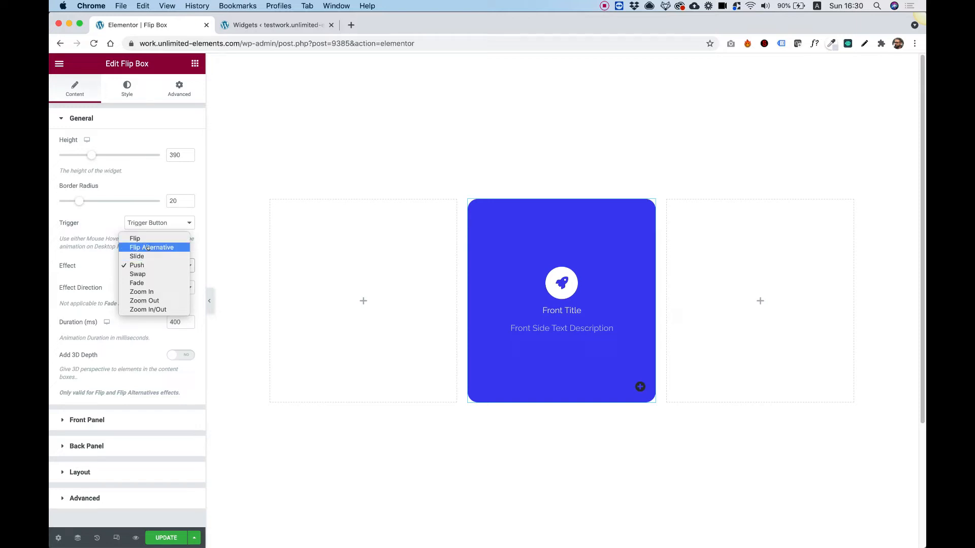
{"action": "left_click", "coordinate": [151, 247]}
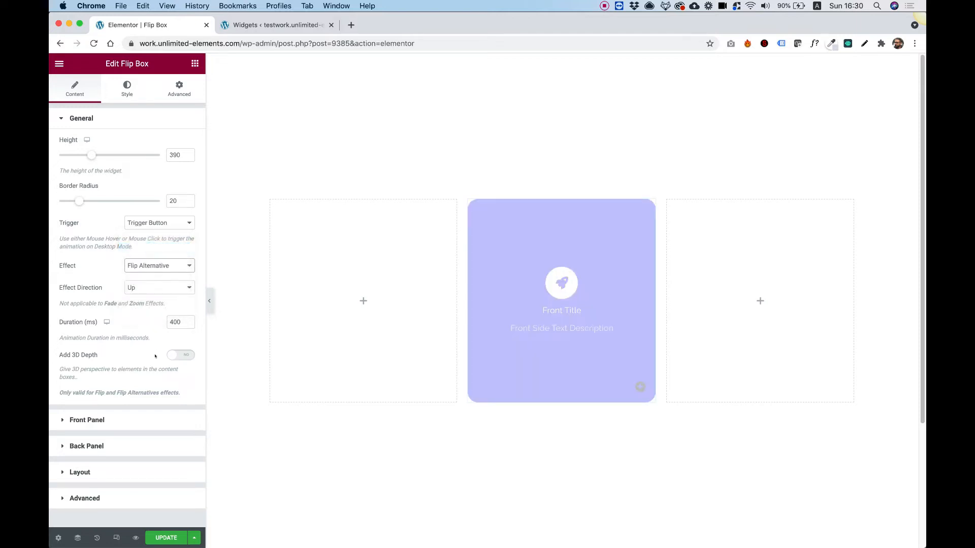
{"action": "left_click", "coordinate": [181, 354]}
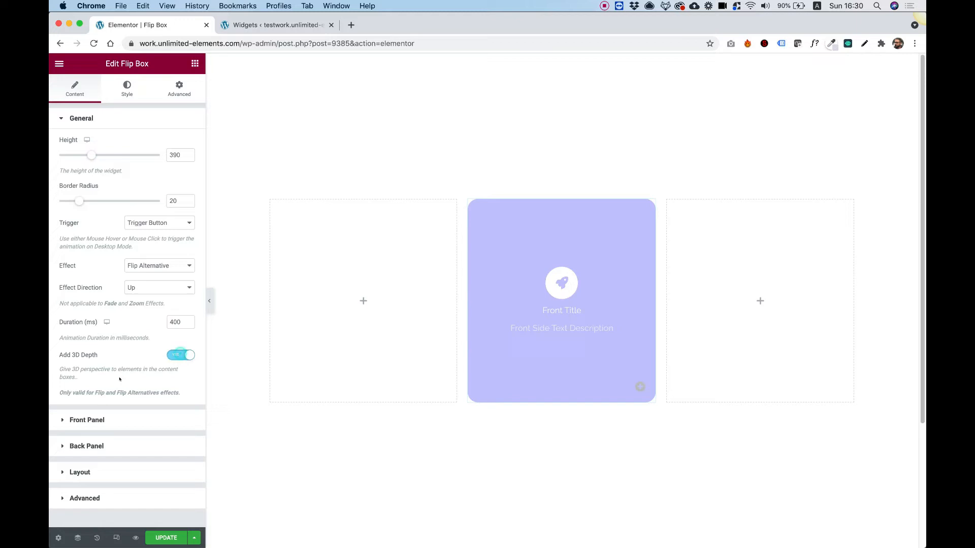
{"action": "left_click", "coordinate": [561, 301]}
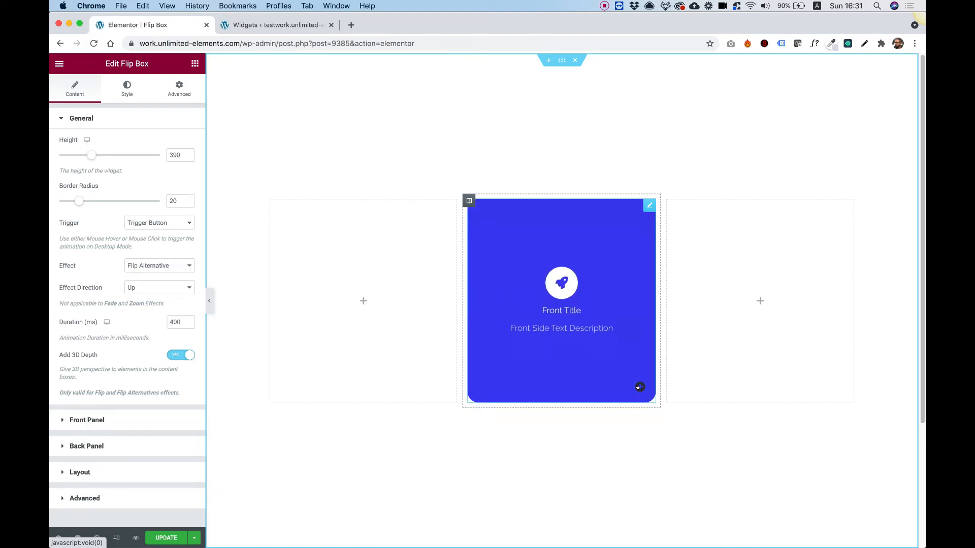
{"action": "left_click", "coordinate": [638, 387]}
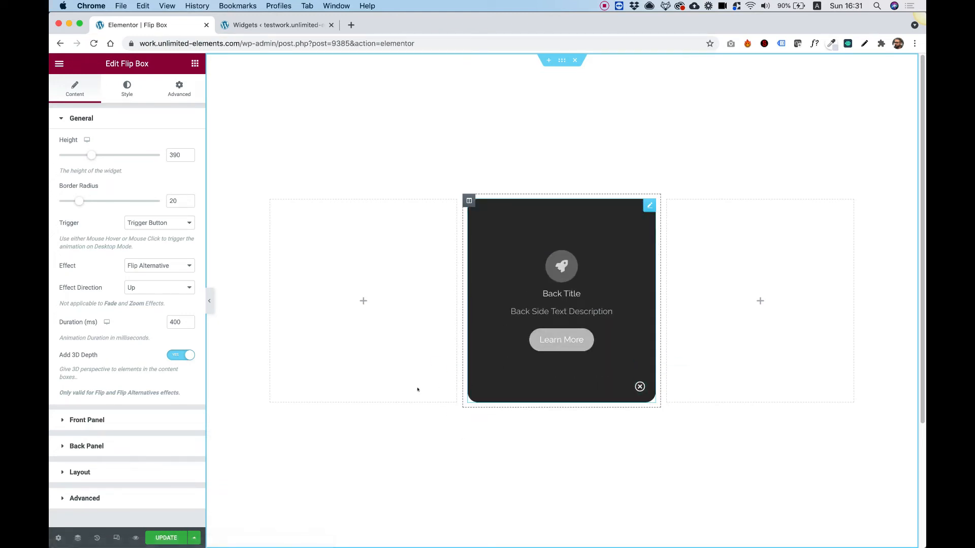
Step: Expand the Front Panel content section, then move on to the Back Panel section
{"action": "left_click", "coordinate": [418, 390]}
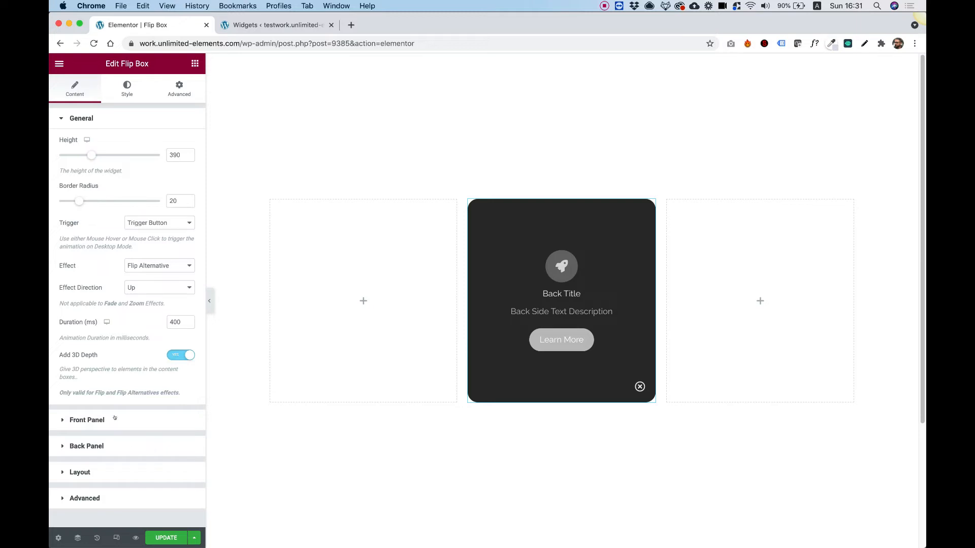
{"action": "left_click", "coordinate": [87, 419]}
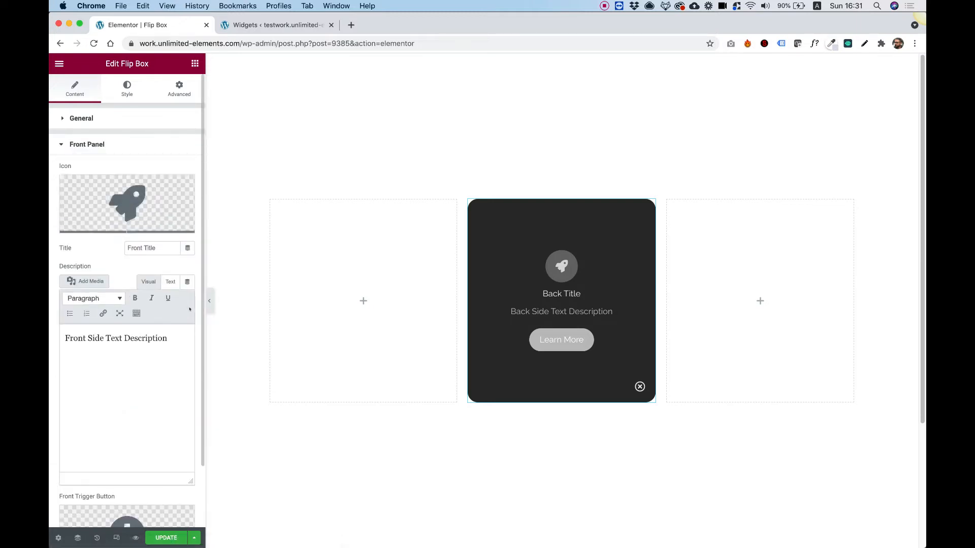
{"action": "left_click", "coordinate": [559, 273]}
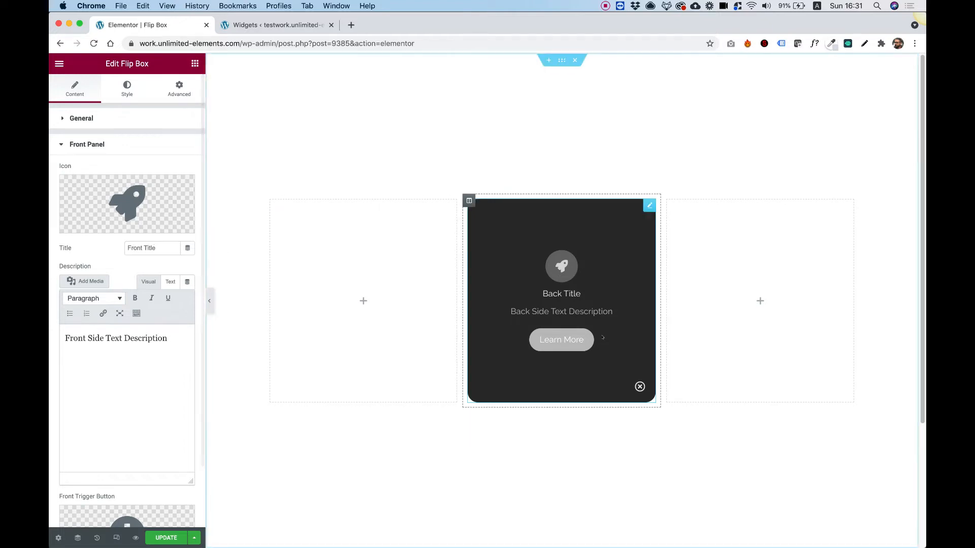
{"action": "left_click", "coordinate": [639, 387]}
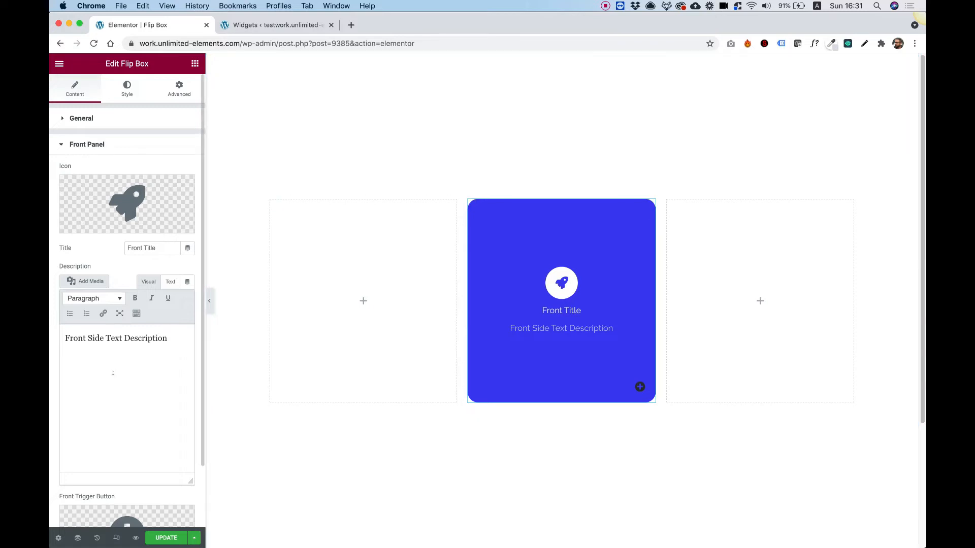
{"action": "scroll", "scroll_direction": "down", "scroll_amount": 3}
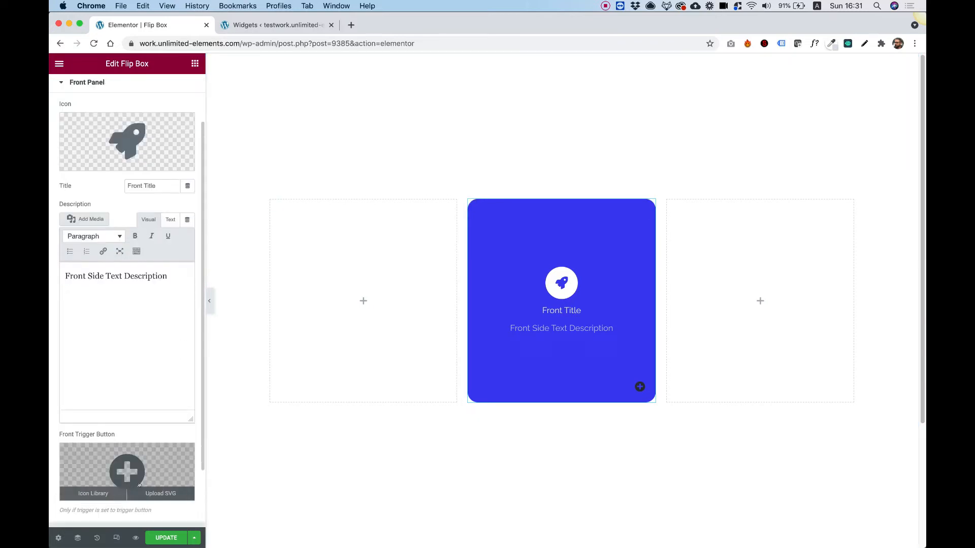
{"action": "left_click", "coordinate": [560, 298]}
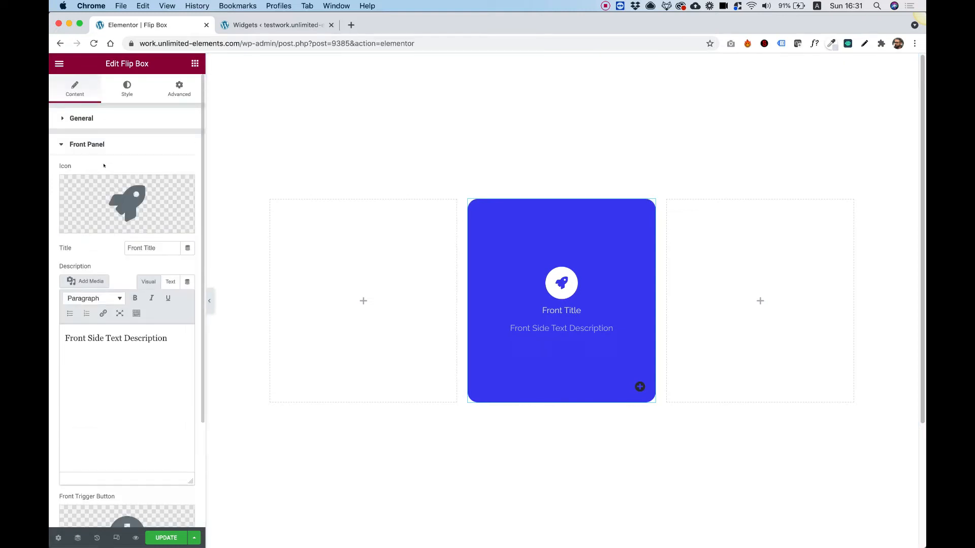
{"action": "left_click", "coordinate": [87, 144]}
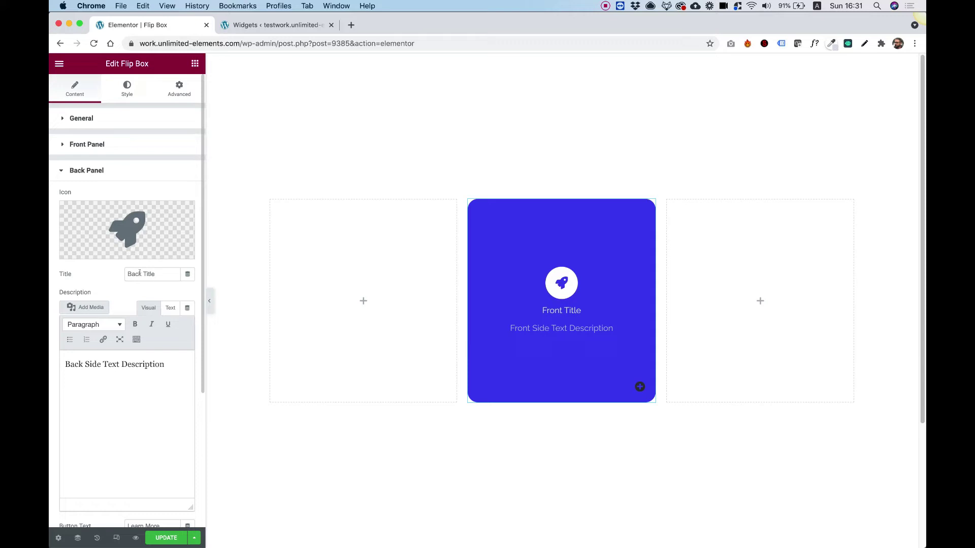
Step: Scroll through the Back Panel fields to the back trigger button and expand Layout
{"action": "scroll", "scroll_direction": "down", "scroll_amount": 3}
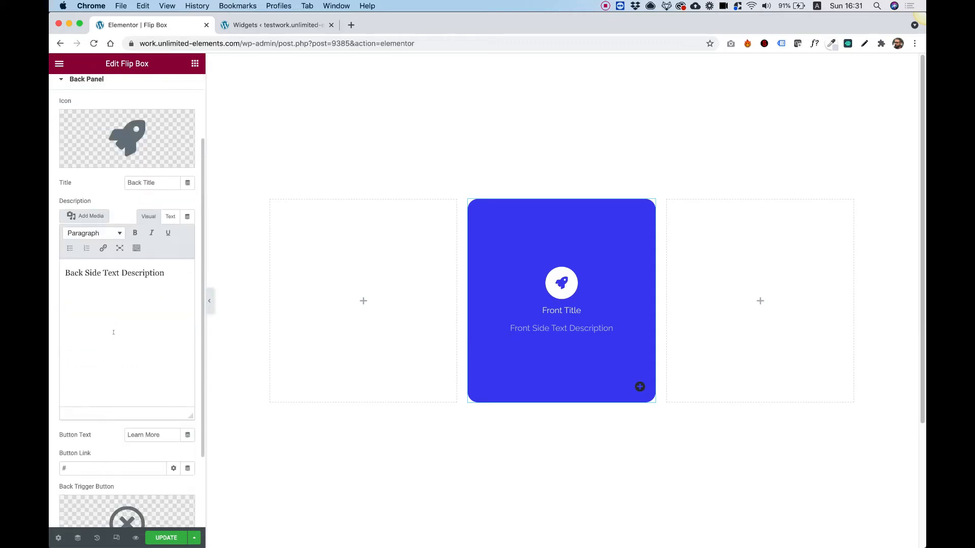
{"action": "scroll", "scroll_direction": "down", "scroll_amount": 3}
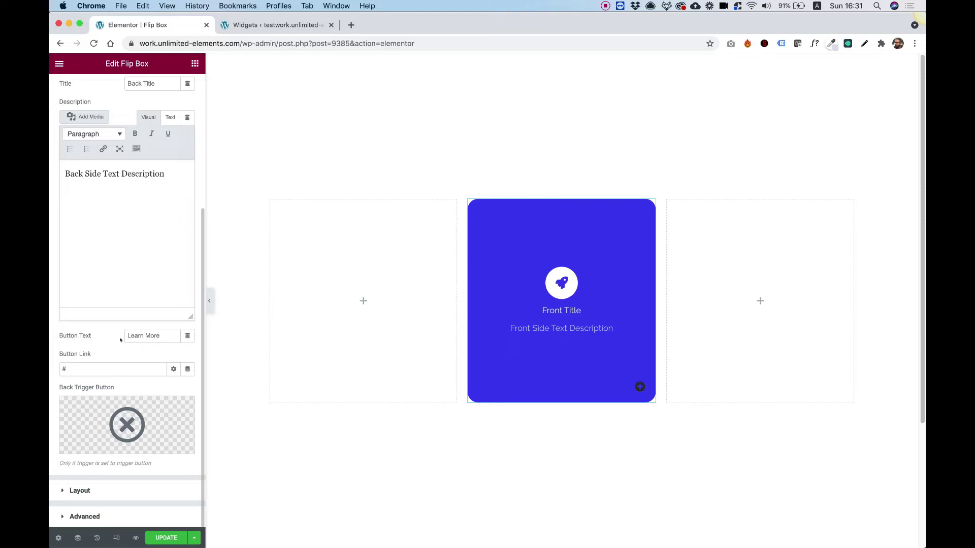
{"action": "left_click", "coordinate": [560, 301]}
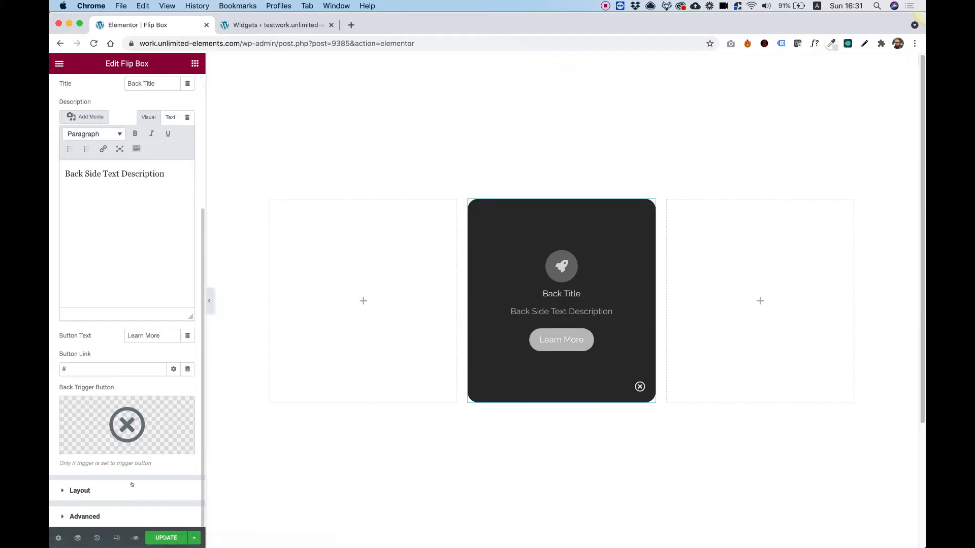
{"action": "left_click", "coordinate": [79, 489]}
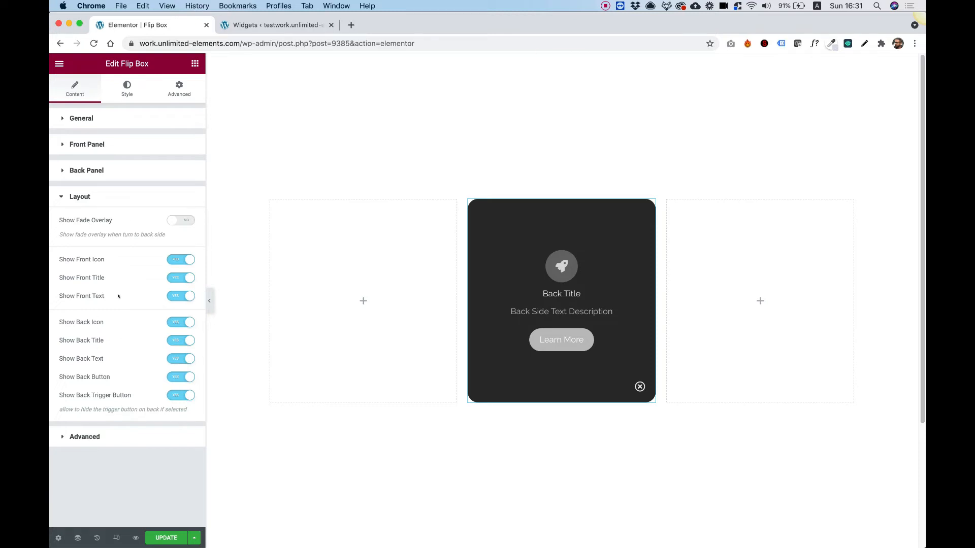
{"action": "mouse_move", "coordinate": [82, 231]}
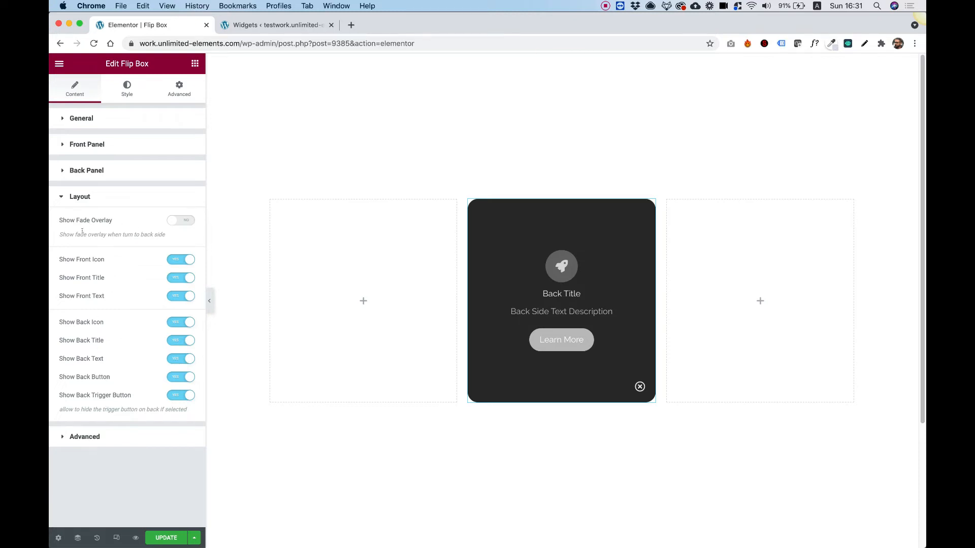
Step: Turn on the fade overlay for the back side, preview it, and switch to Style settings
{"action": "left_click", "coordinate": [180, 221]}
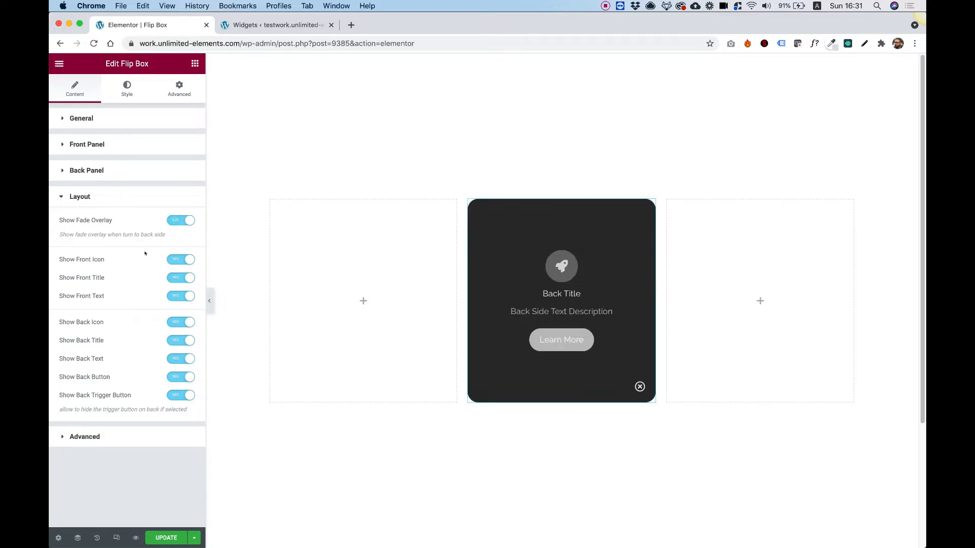
{"action": "left_click", "coordinate": [640, 387]}
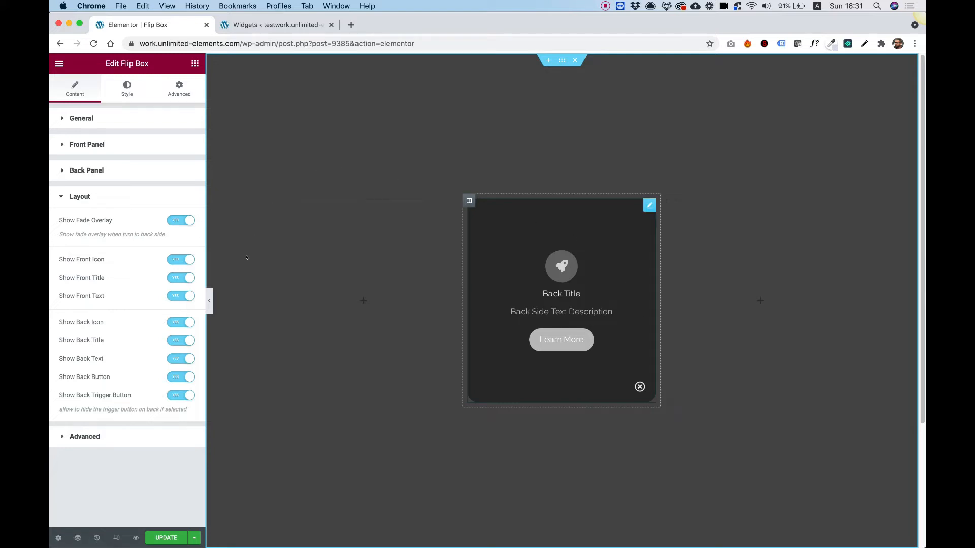
{"action": "mouse_move", "coordinate": [719, 522]}
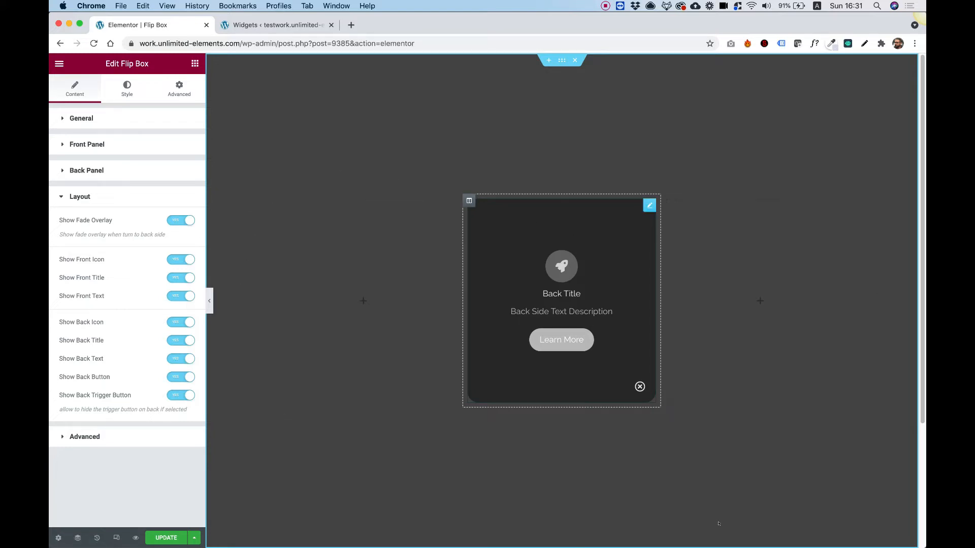
{"action": "mouse_move", "coordinate": [772, 408]}
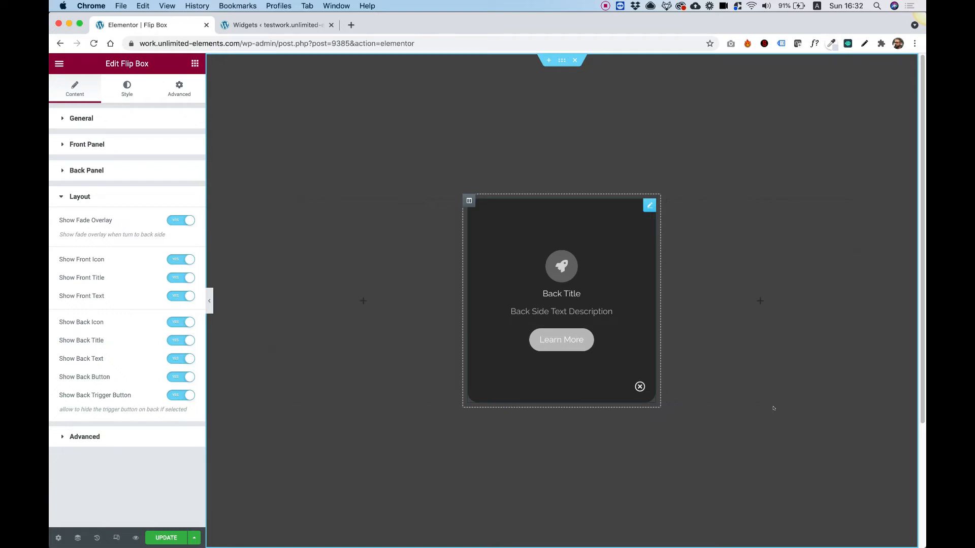
{"action": "left_click", "coordinate": [141, 191]}
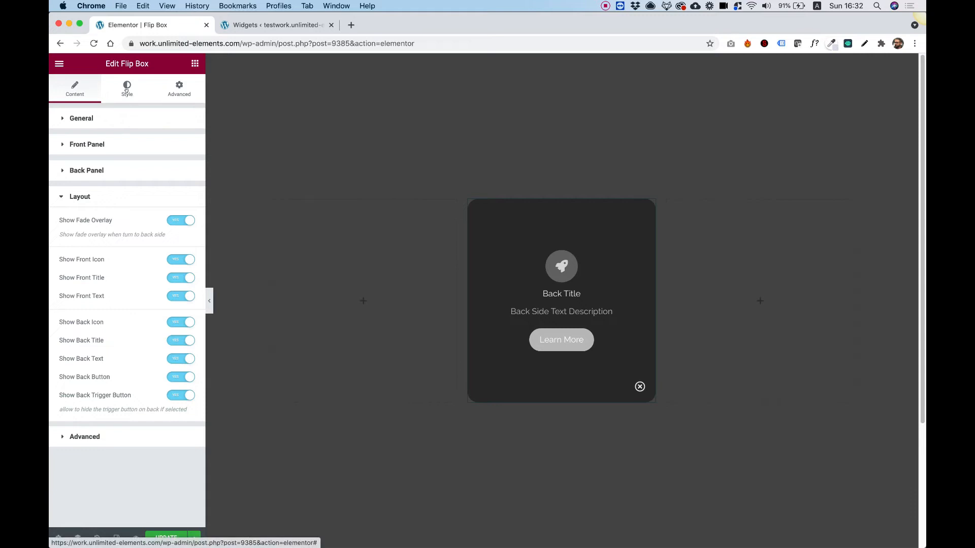
{"action": "left_click", "coordinate": [127, 89]}
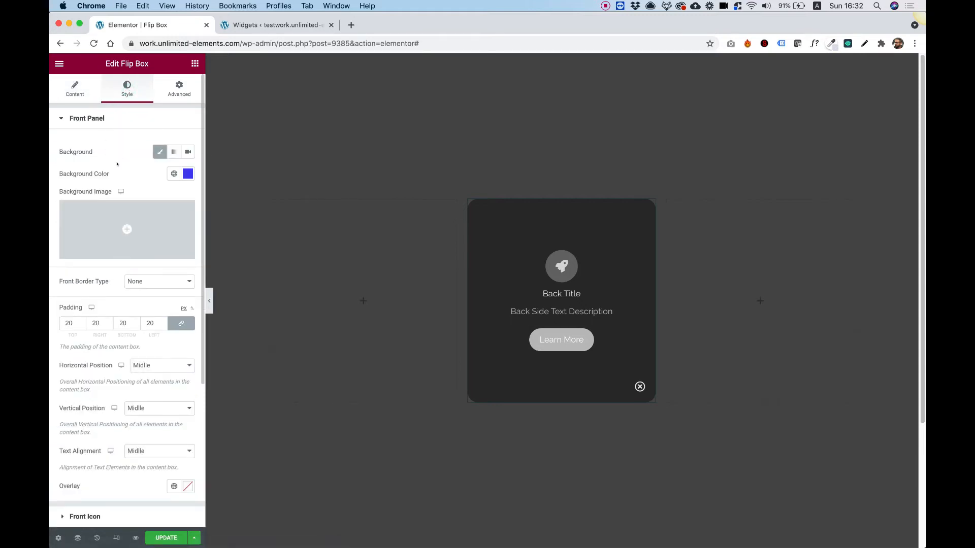
Step: Show the flip box front side and change its background from solid blue to a blue-to-red gradient
{"action": "left_click", "coordinate": [559, 300]}
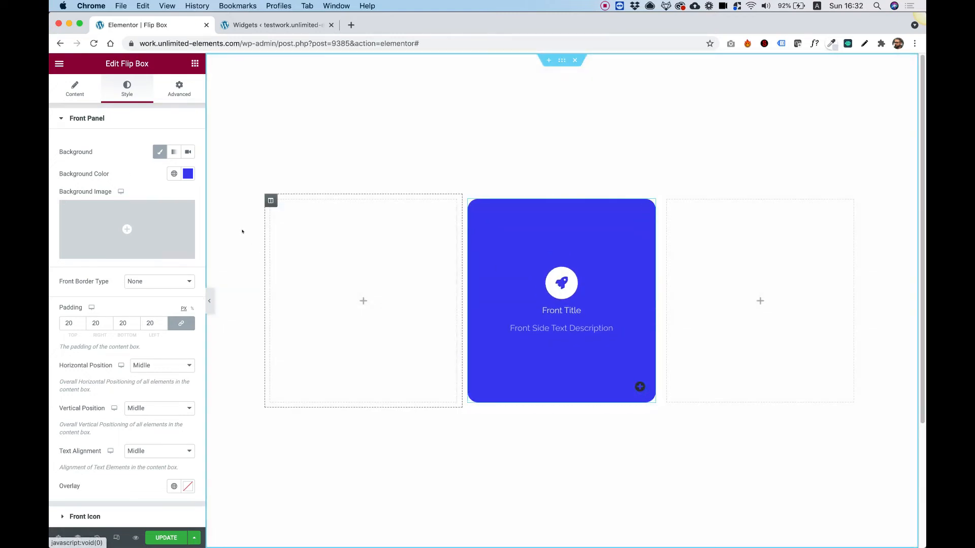
{"action": "left_click", "coordinate": [173, 151]}
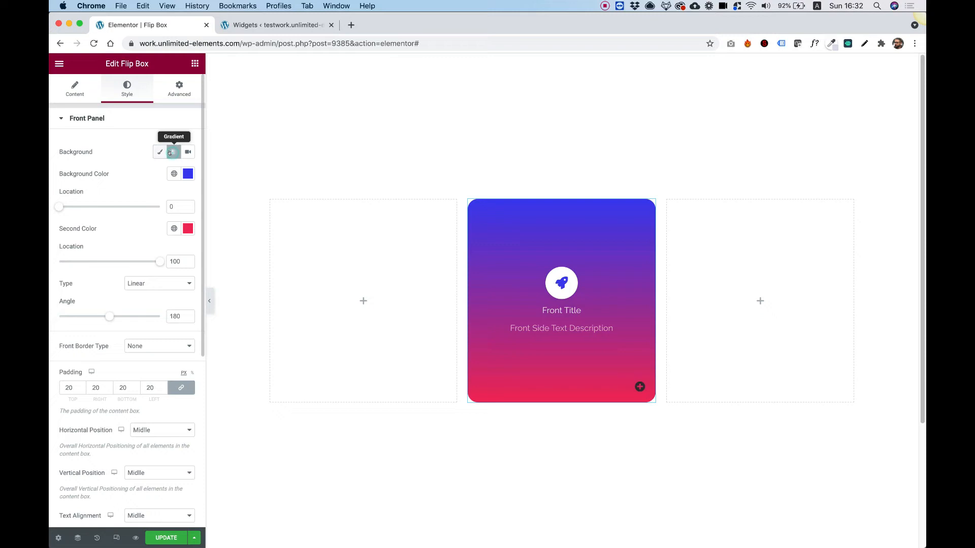
{"action": "mouse_move", "coordinate": [76, 335]}
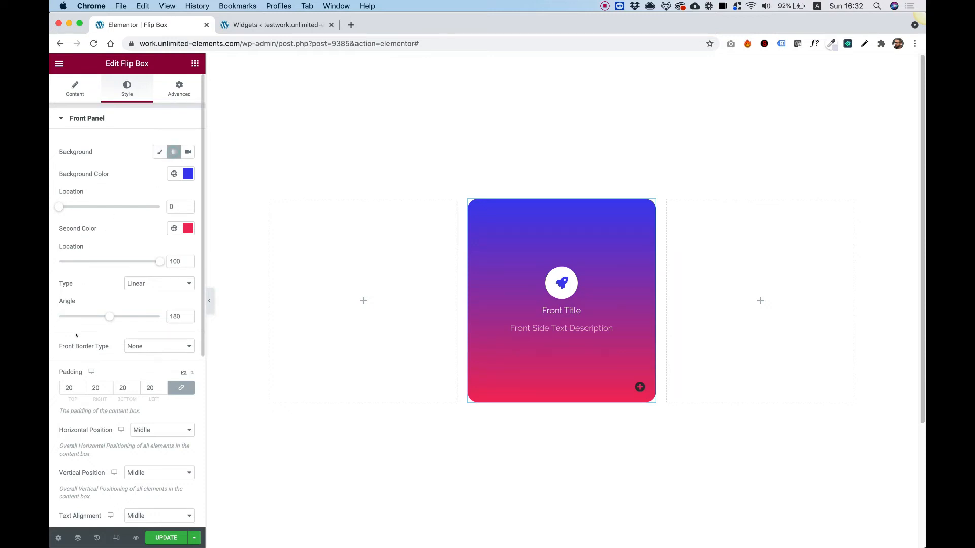
{"action": "scroll", "scroll_direction": "down", "scroll_amount": 3}
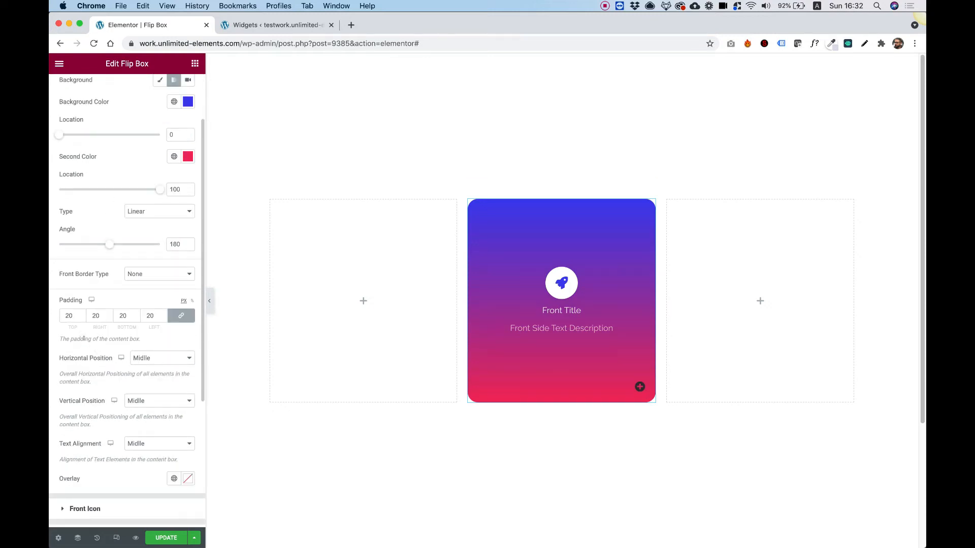
{"action": "left_click", "coordinate": [560, 300]}
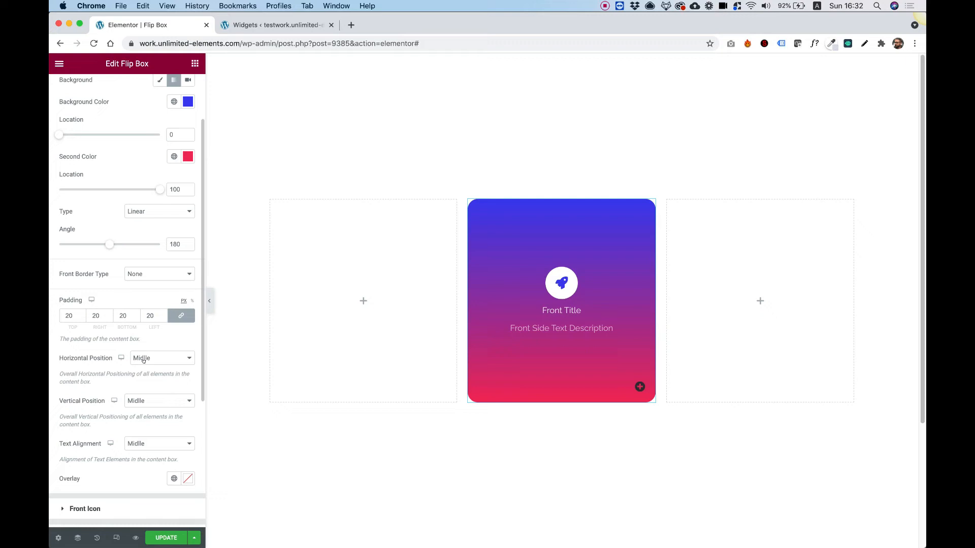
Step: Set the front panel Text Alignment to Left, Horizontal Position to Left and Vertical Position to Top
{"action": "left_click", "coordinate": [158, 444]}
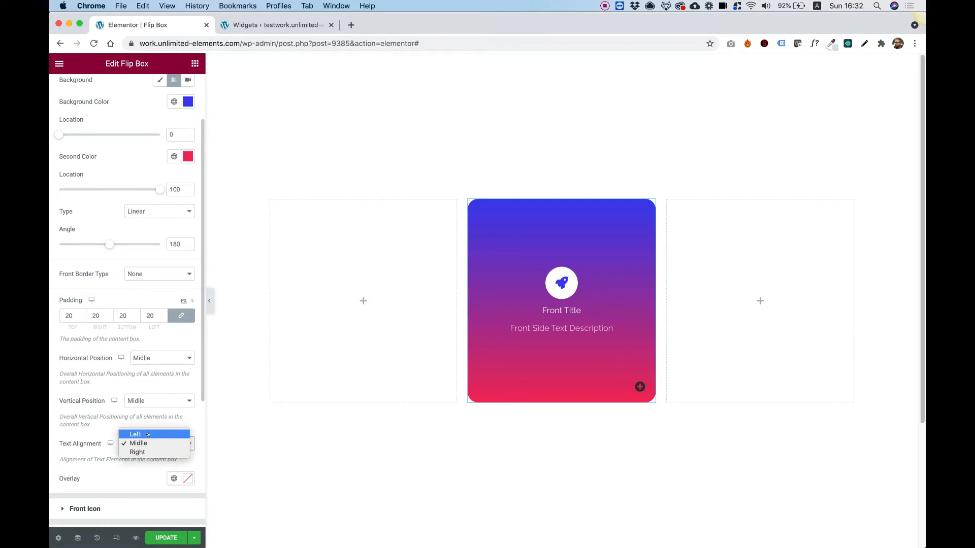
{"action": "left_click", "coordinate": [135, 434]}
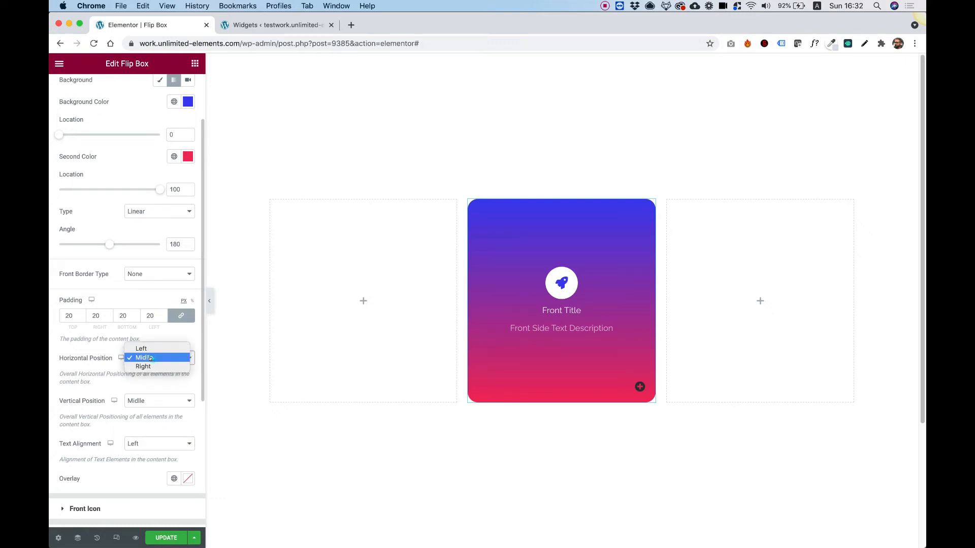
{"action": "left_click", "coordinate": [141, 348]}
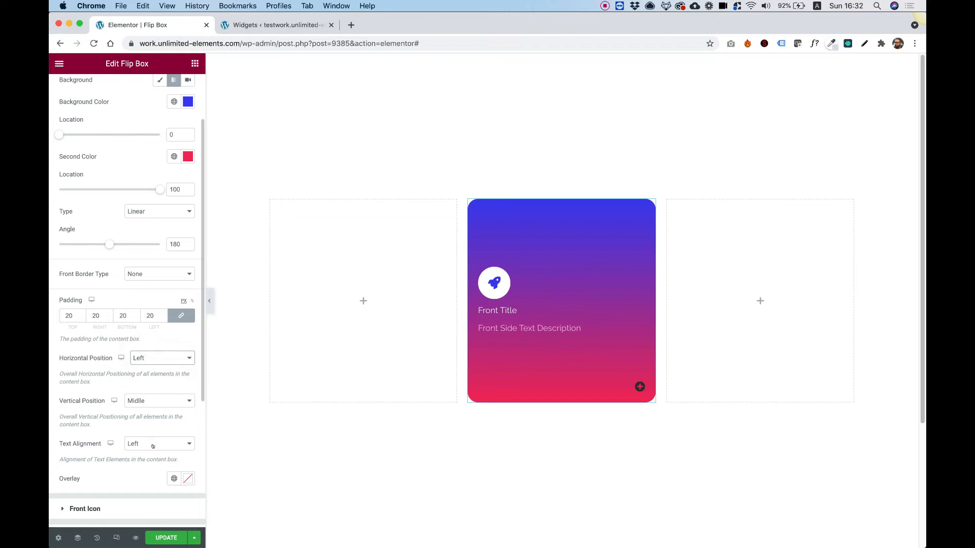
{"action": "left_click", "coordinate": [364, 300]}
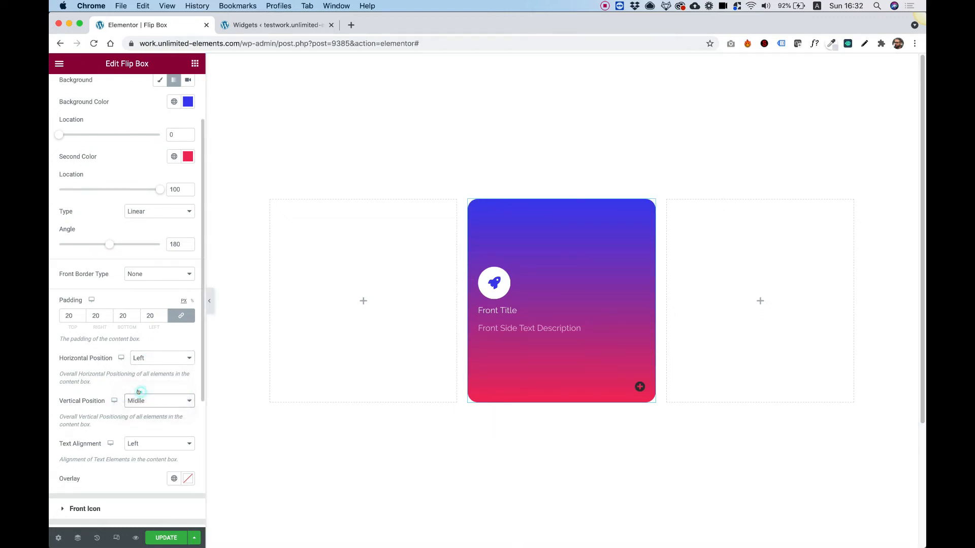
{"action": "left_click", "coordinate": [158, 400]}
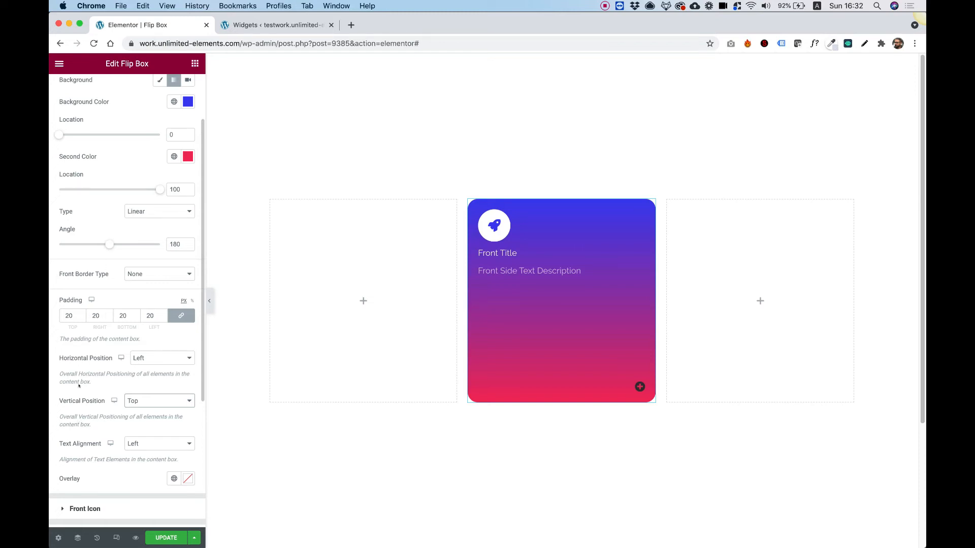
{"action": "left_click", "coordinate": [86, 508]}
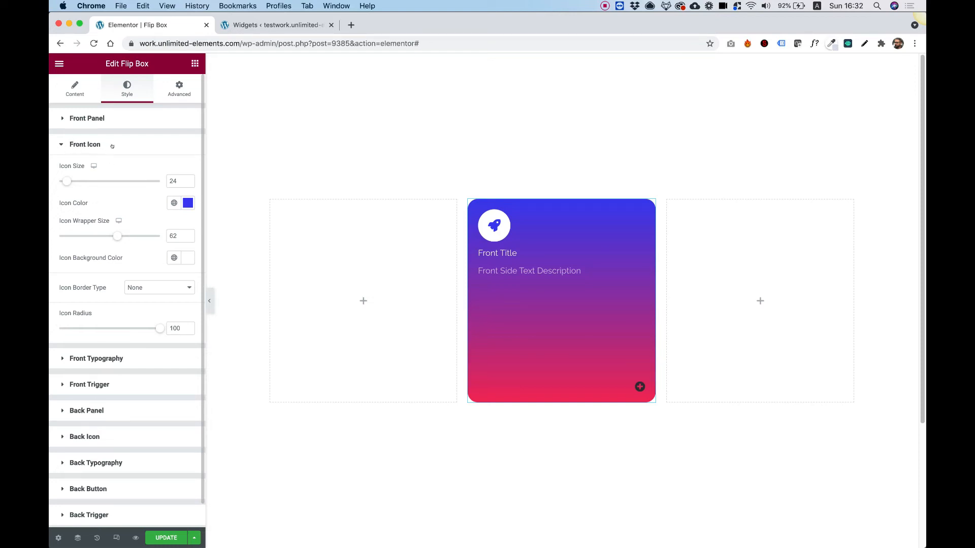
Step: Enlarge the front rocket icon and round its badge into a white rounded square
{"action": "left_click_drag", "start_coordinate": [67, 181], "coordinate": [78, 180]}
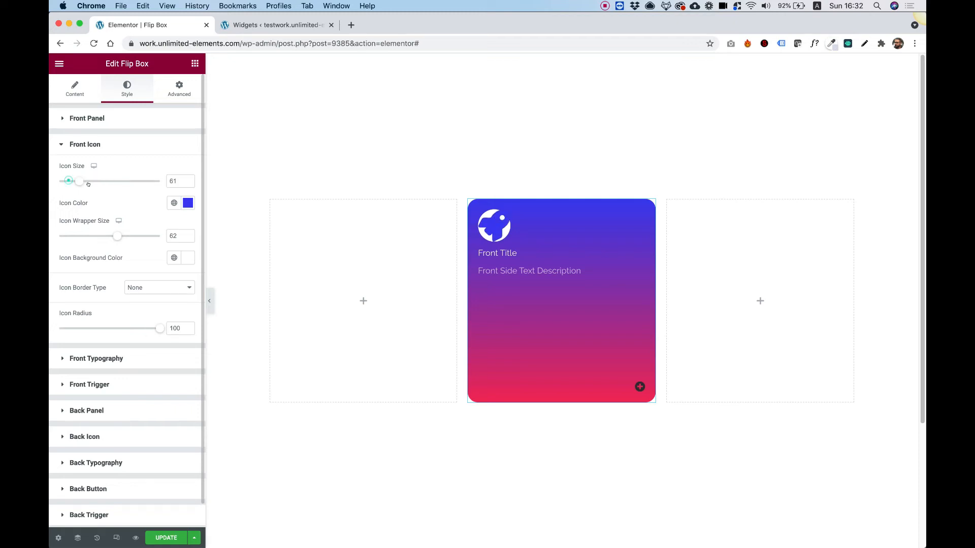
{"action": "left_click_drag", "start_coordinate": [79, 180], "coordinate": [65, 181]}
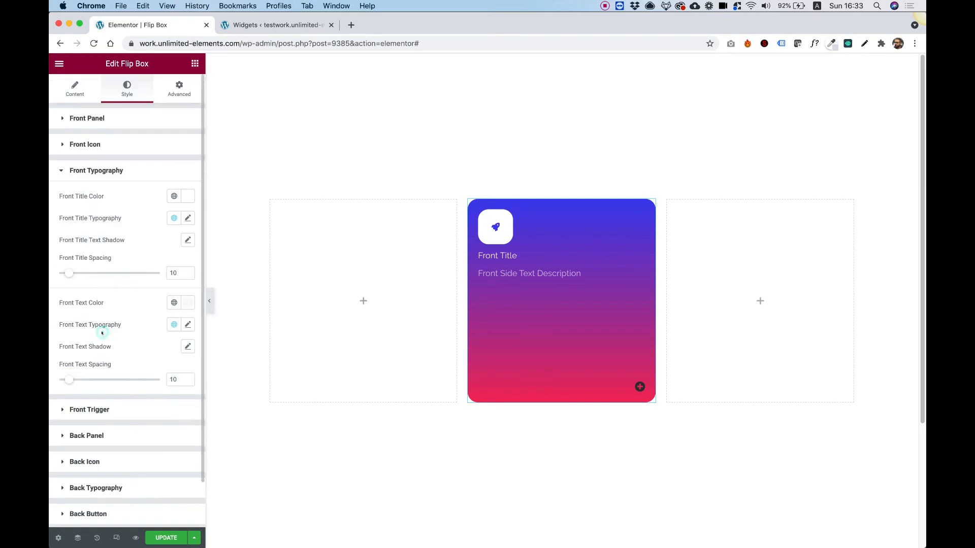
{"action": "mouse_move", "coordinate": [162, 214]}
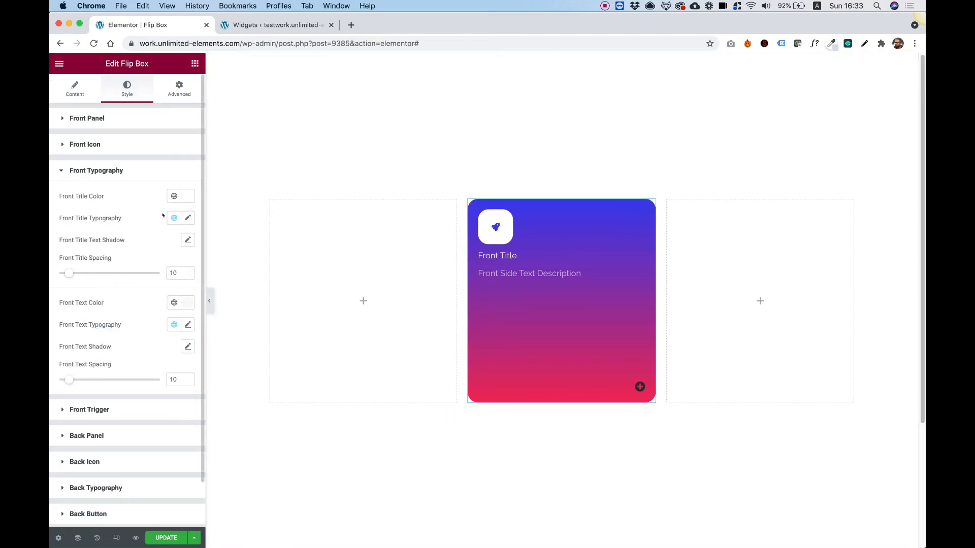
{"action": "mouse_move", "coordinate": [143, 329]}
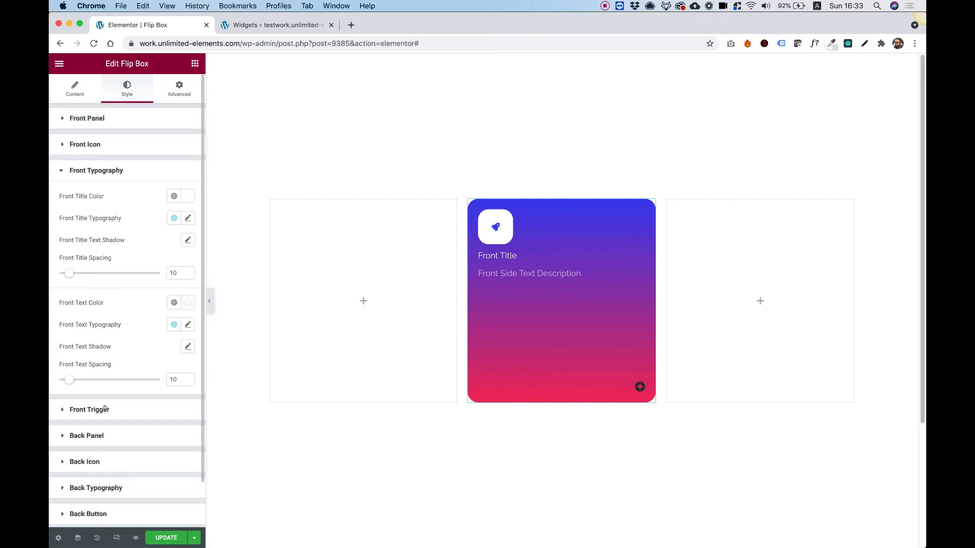
Step: Move the front trigger to the top, size 34, and colour it white
{"action": "left_click", "coordinate": [89, 409]}
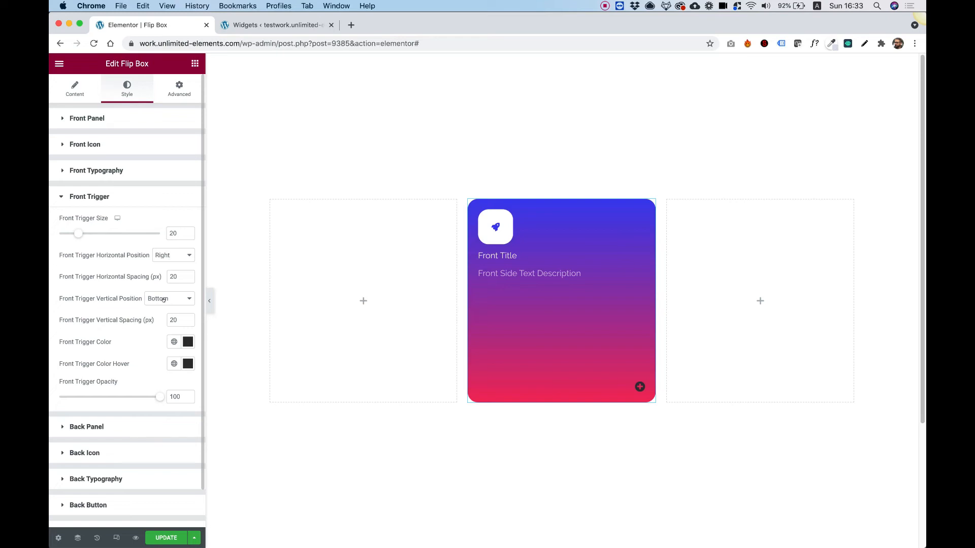
{"action": "left_click", "coordinate": [169, 298]}
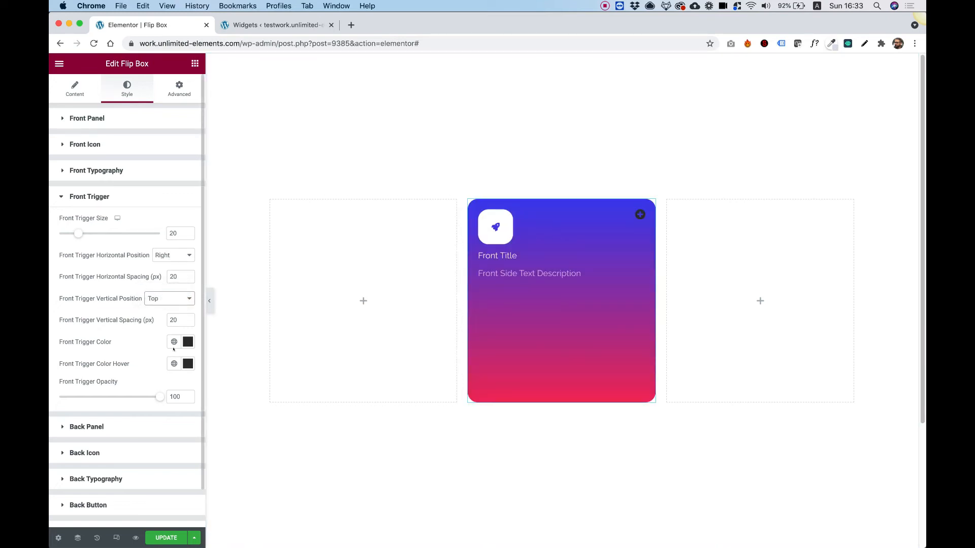
{"action": "mouse_move", "coordinate": [187, 342]}
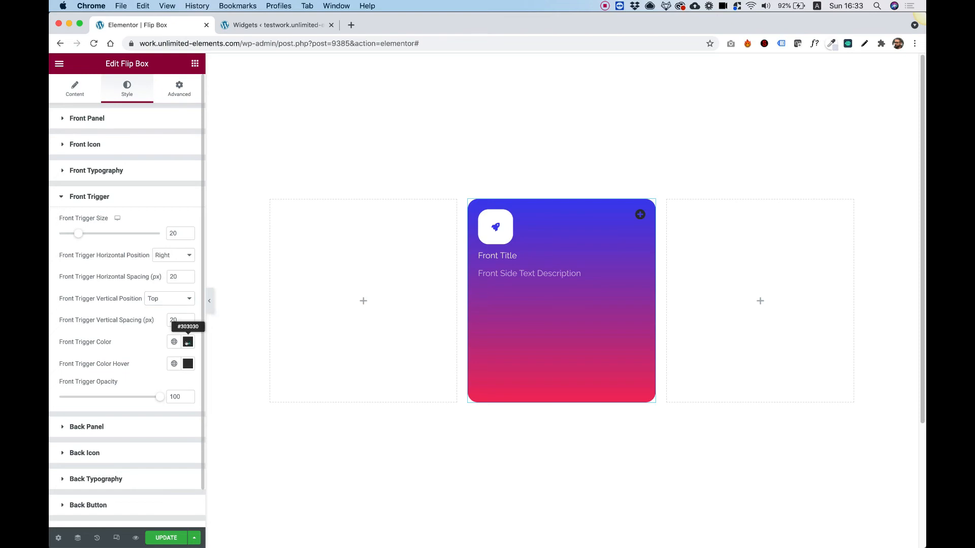
{"action": "left_click", "coordinate": [186, 342]}
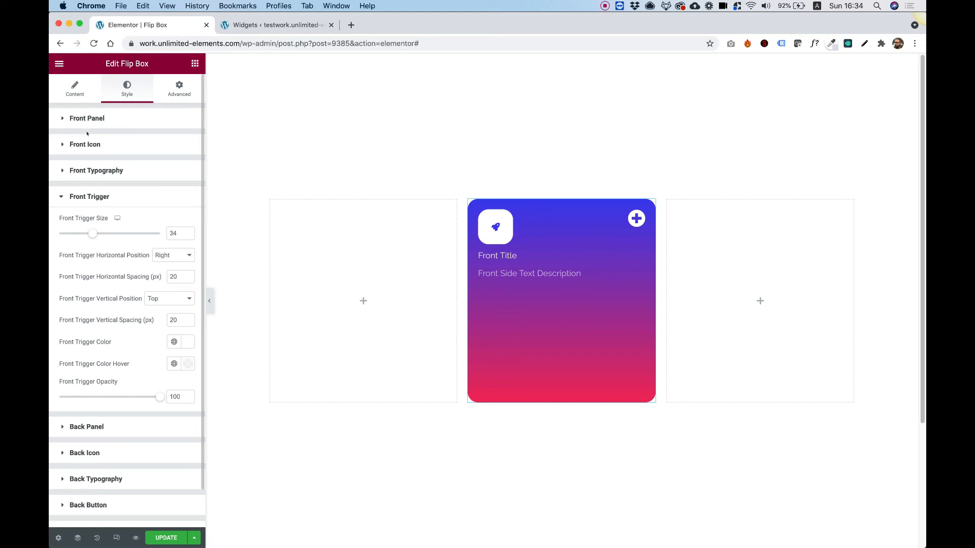
{"action": "scroll", "scroll_direction": "down", "scroll_amount": 3}
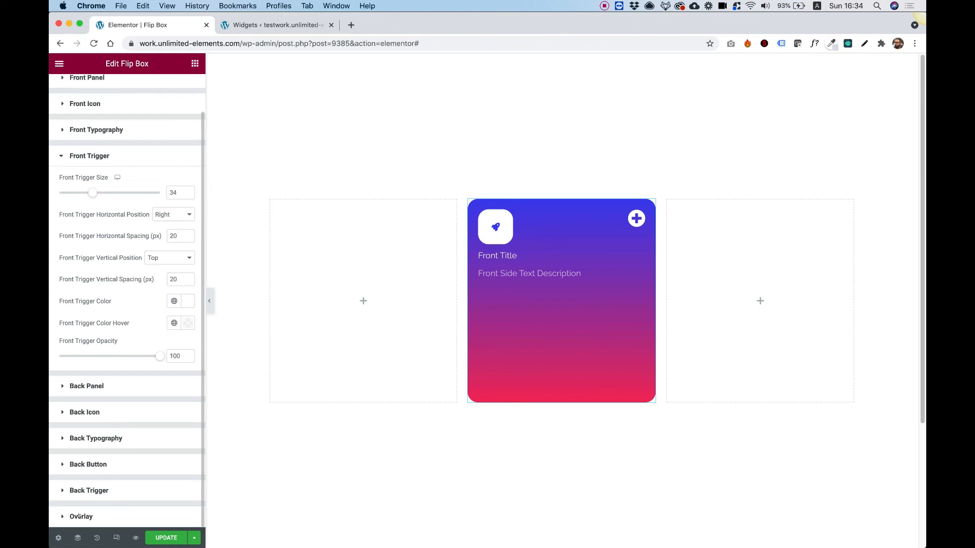
Step: Set the Overlay background type to a dark-to-red linear gradient
{"action": "left_click", "coordinate": [81, 516]}
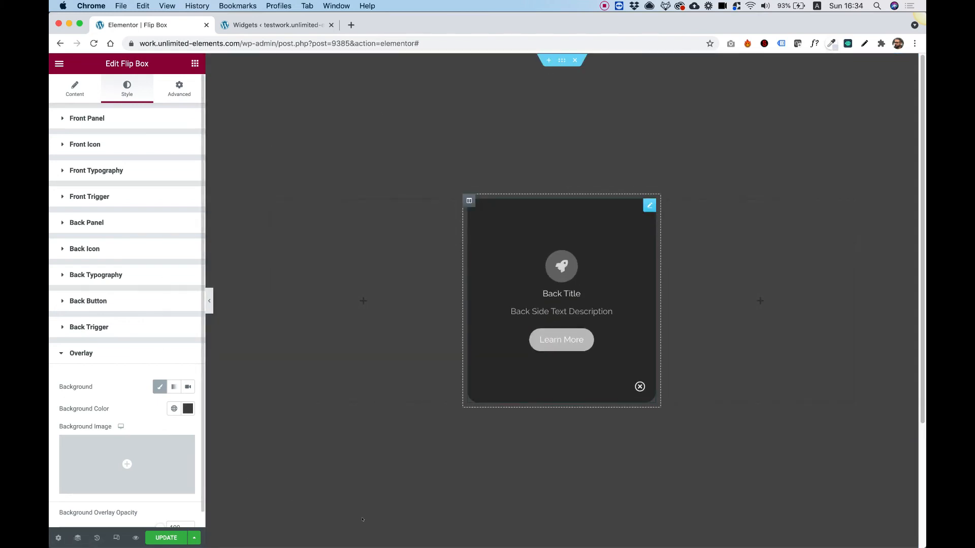
{"action": "left_click", "coordinate": [362, 300]}
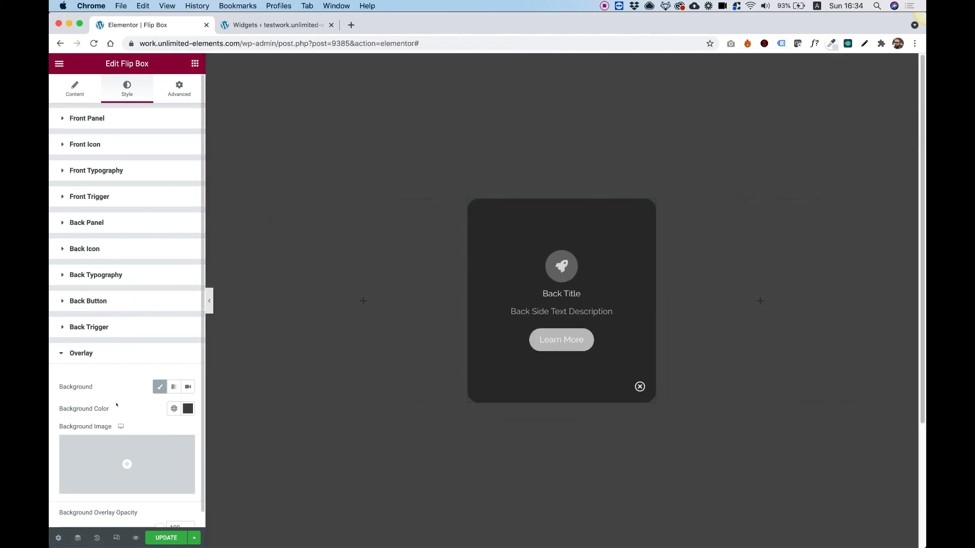
{"action": "left_click", "coordinate": [174, 387]}
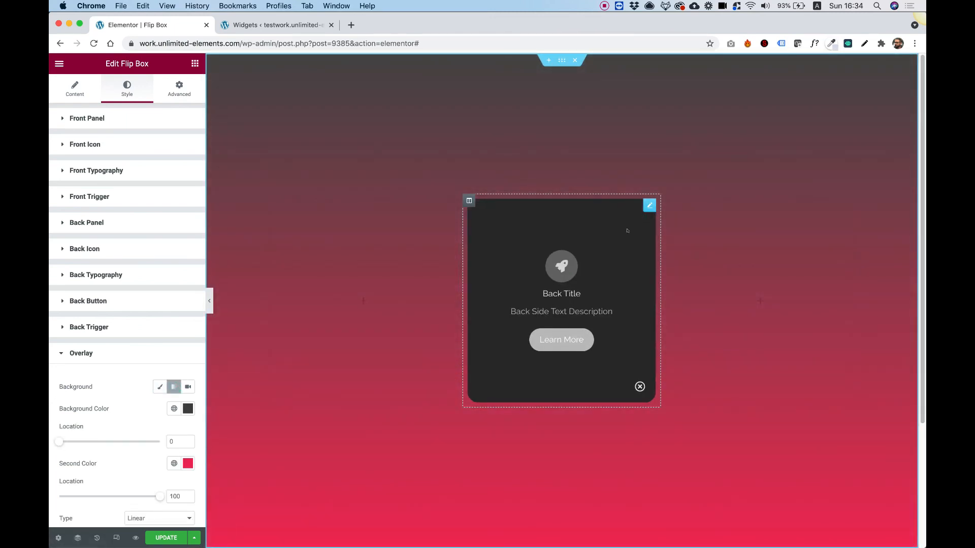
{"action": "scroll", "scroll_direction": "down", "scroll_amount": 3}
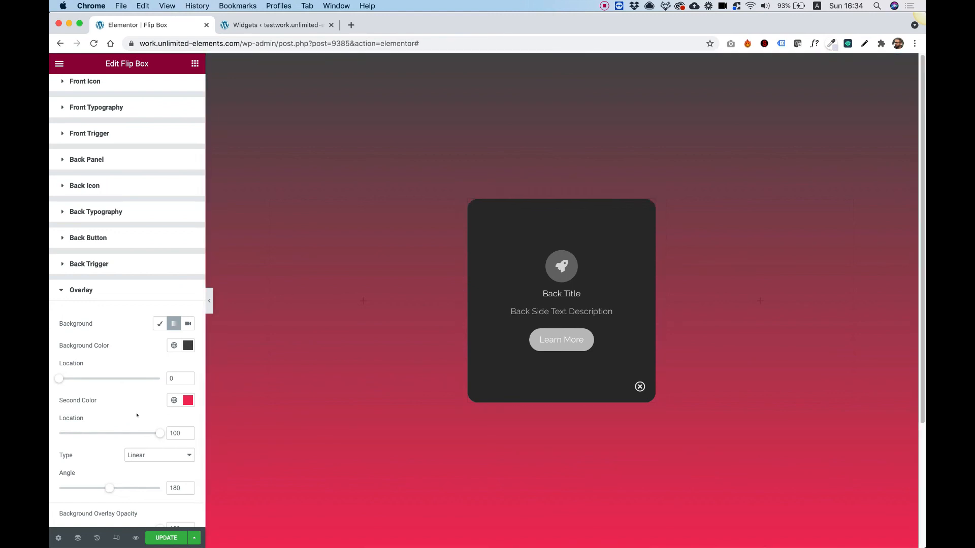
{"action": "scroll", "scroll_direction": "up", "scroll_amount": 3}
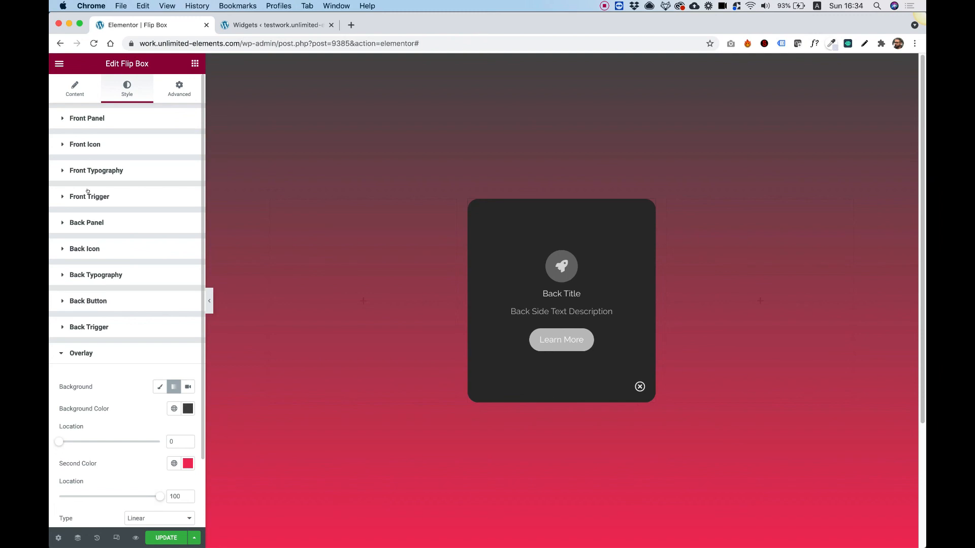
{"action": "mouse_move", "coordinate": [566, 29]}
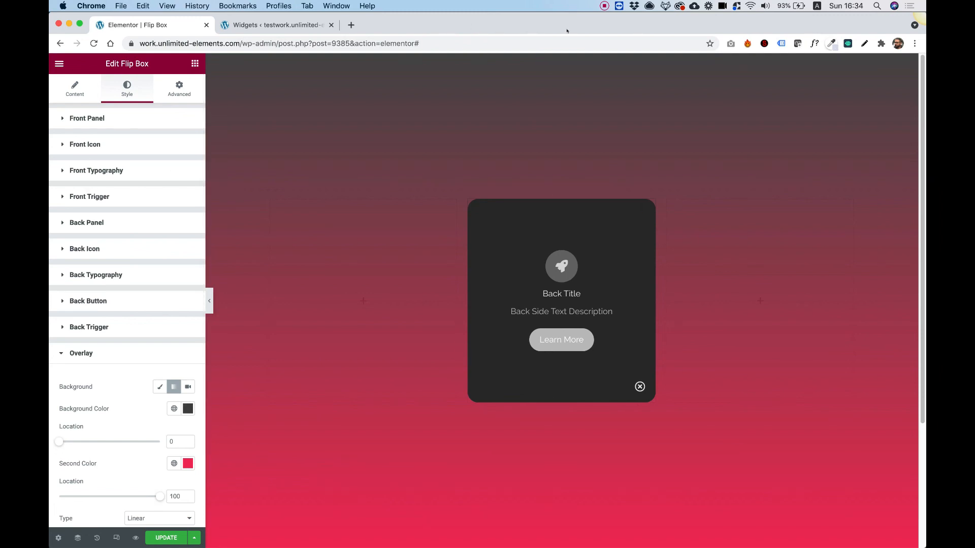